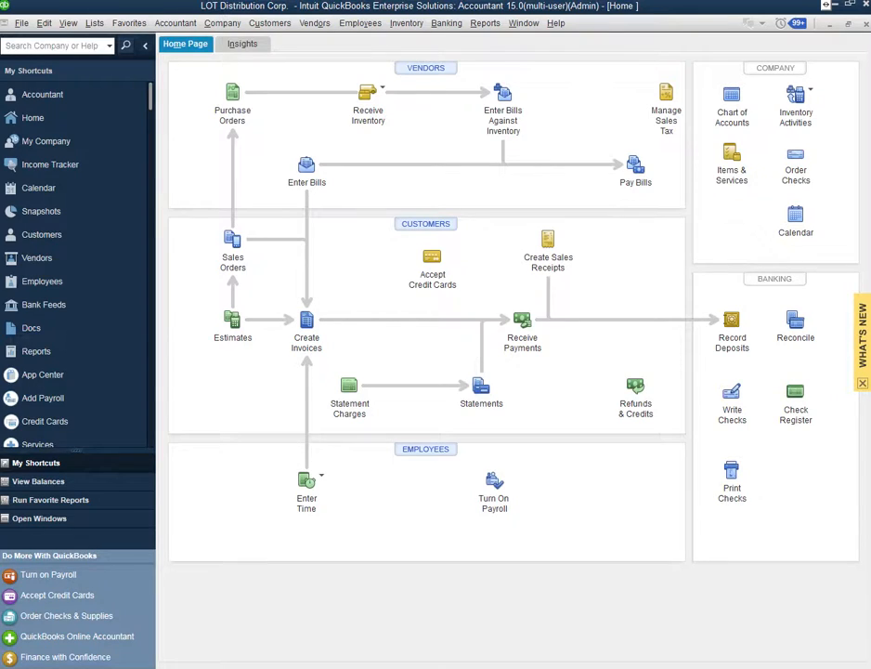
mouse_move(210, 168)
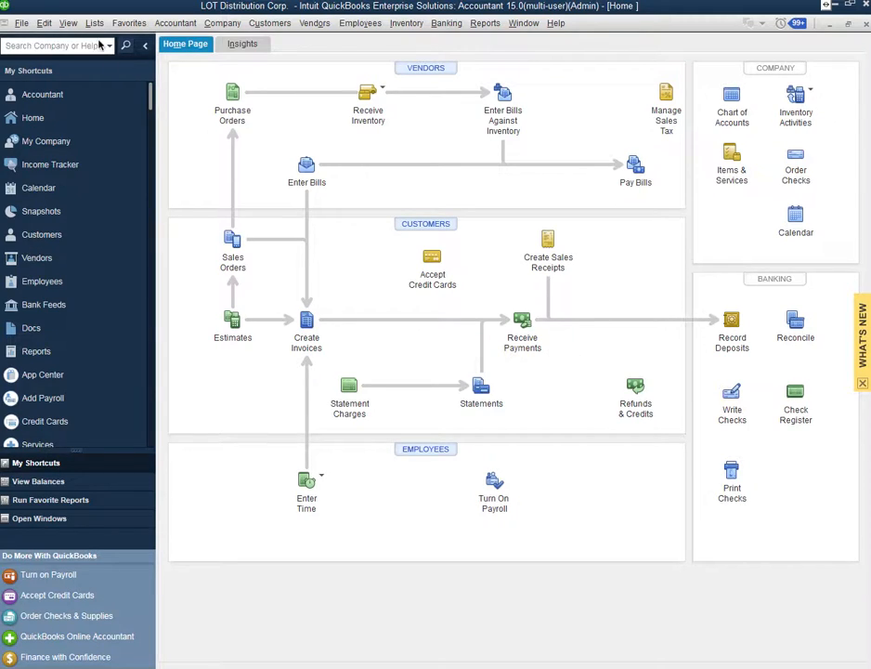
mouse_move(234, 214)
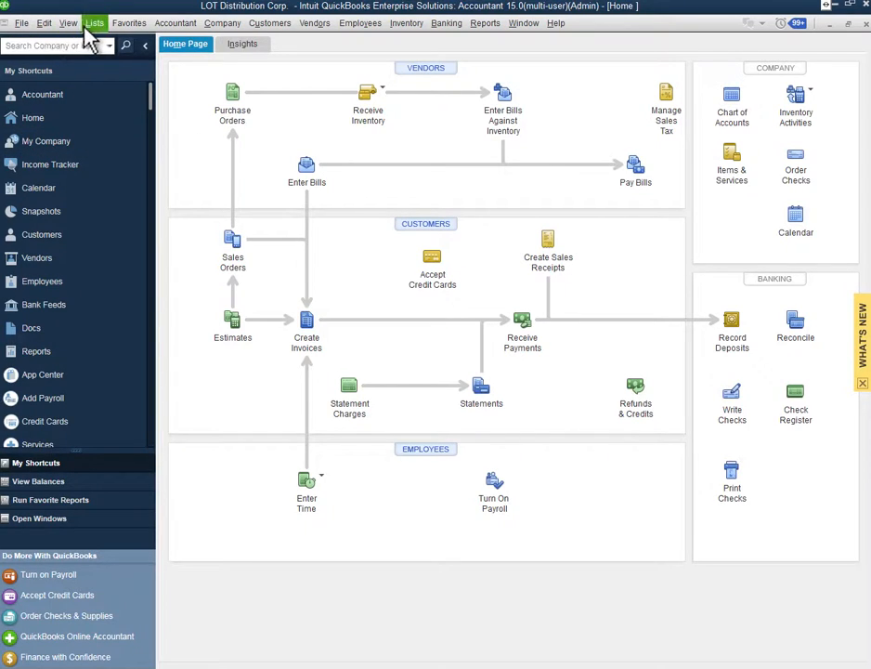
Open the Lists menu to reach the Inventory Site List with its sites and bins
click(94, 24)
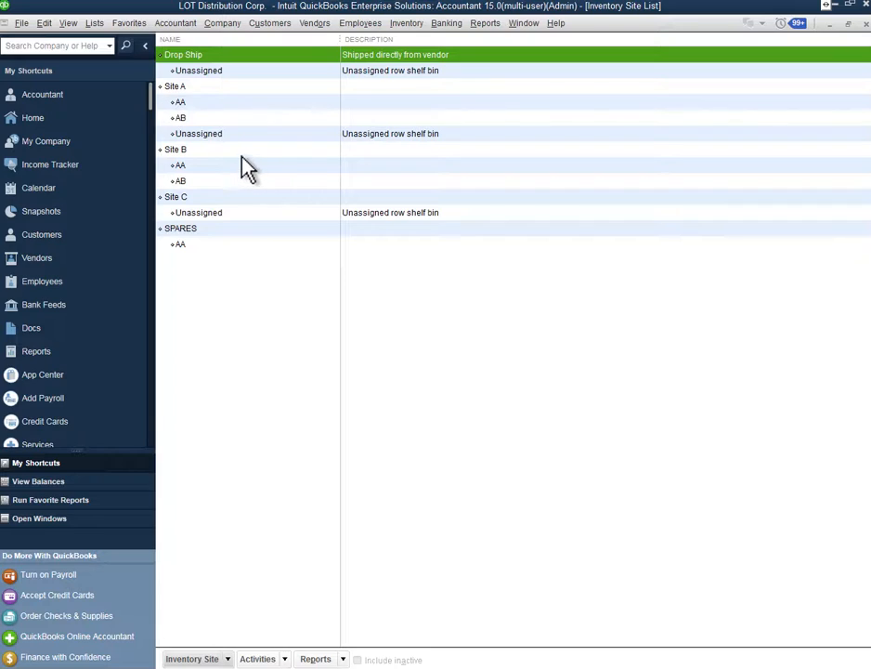
mouse_move(235, 169)
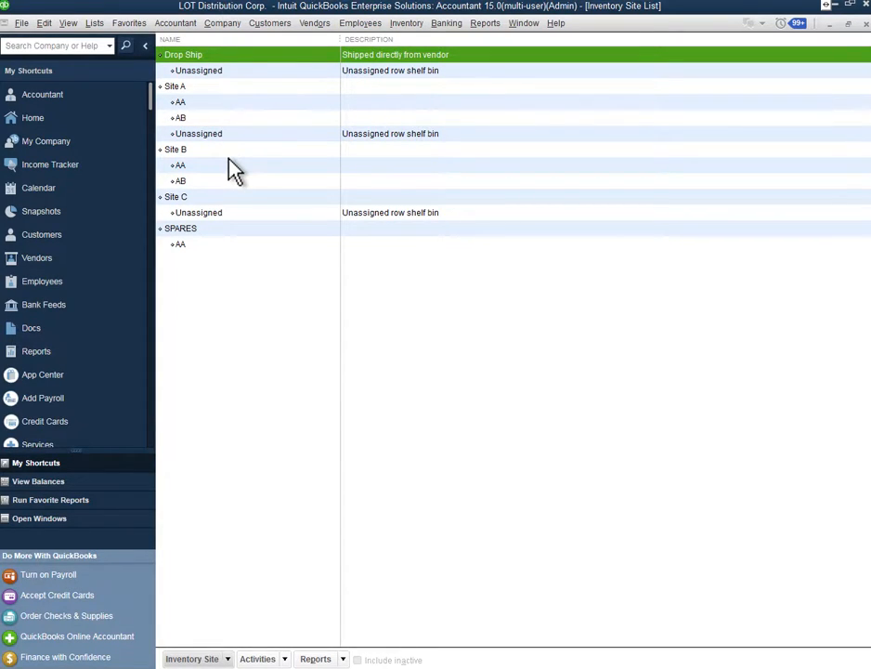
mouse_move(202, 122)
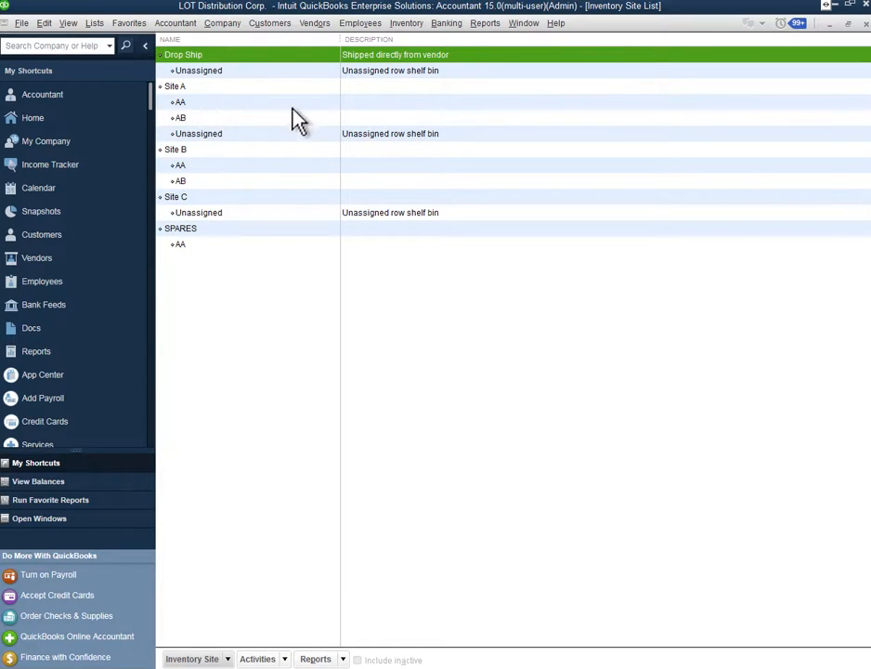
mouse_move(214, 120)
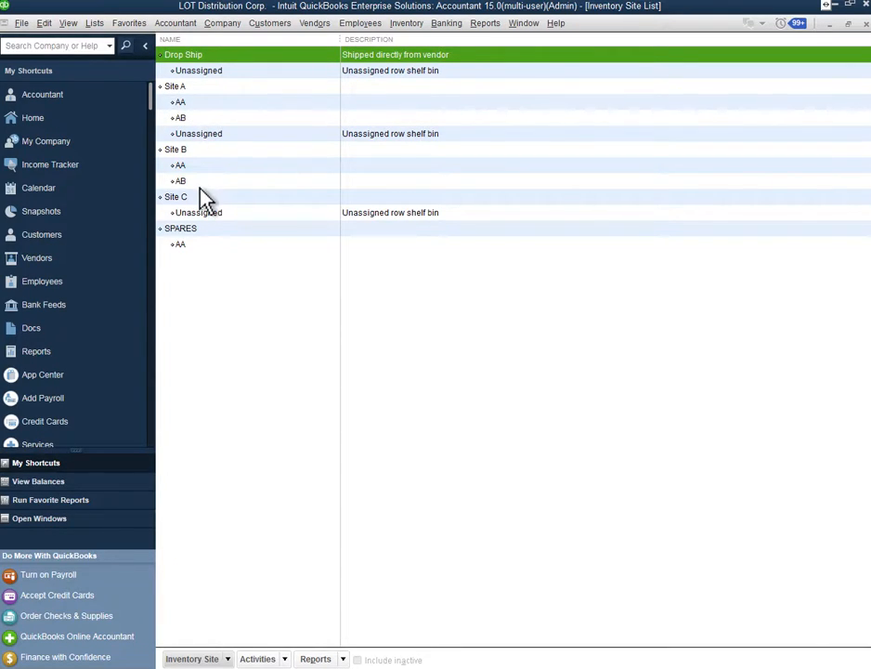
mouse_move(190, 102)
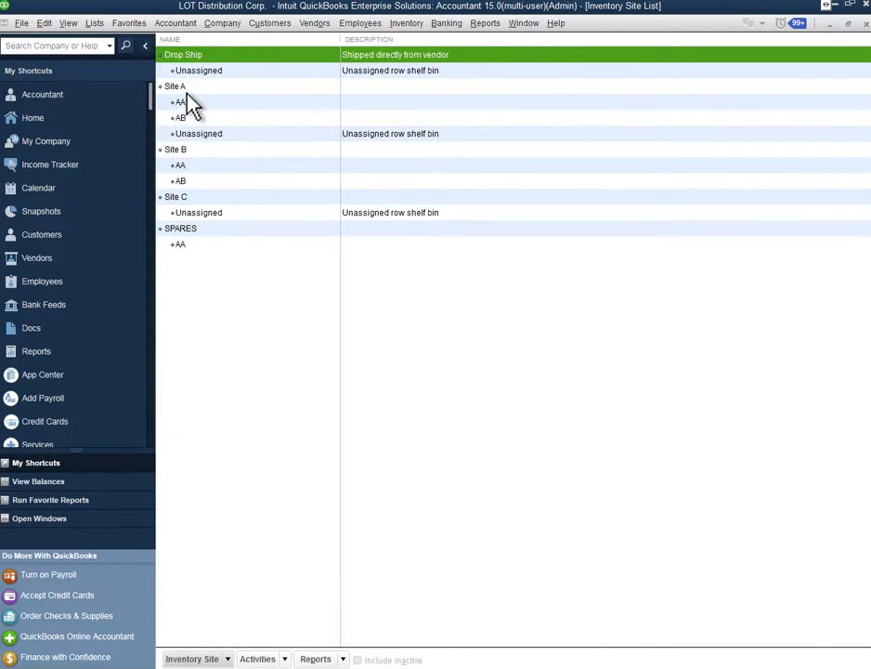
double_click(174, 86)
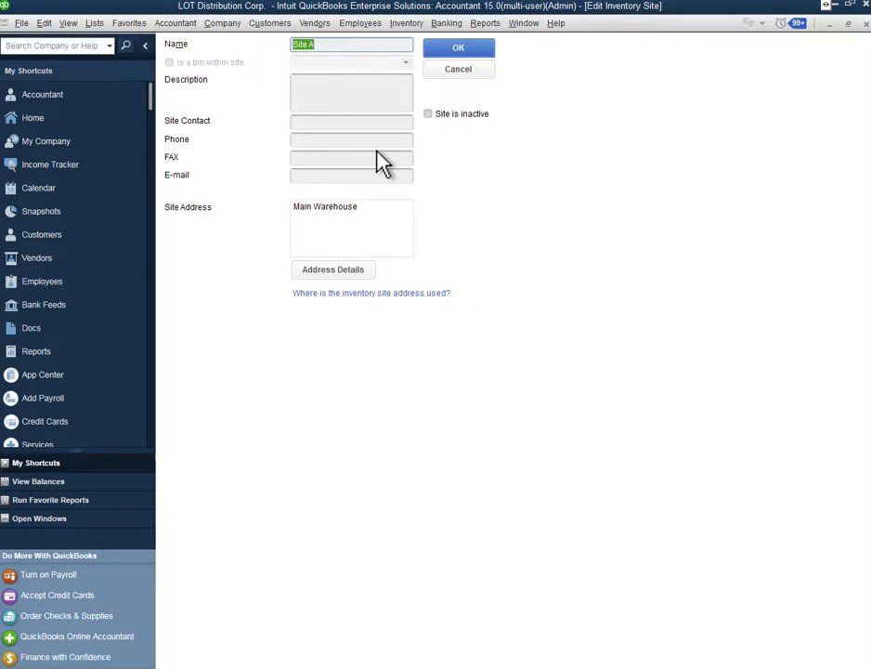
mouse_move(455, 135)
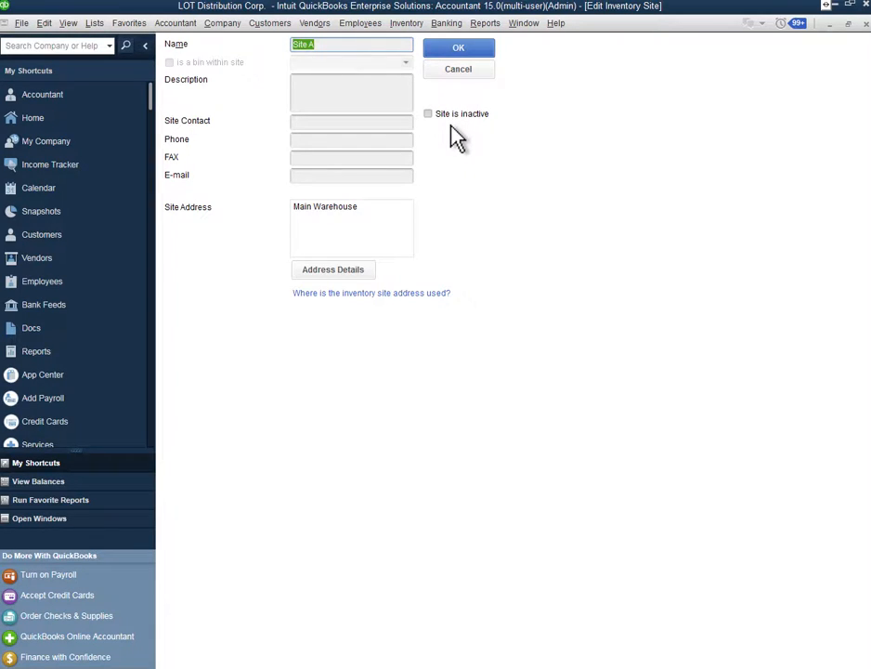
mouse_move(492, 138)
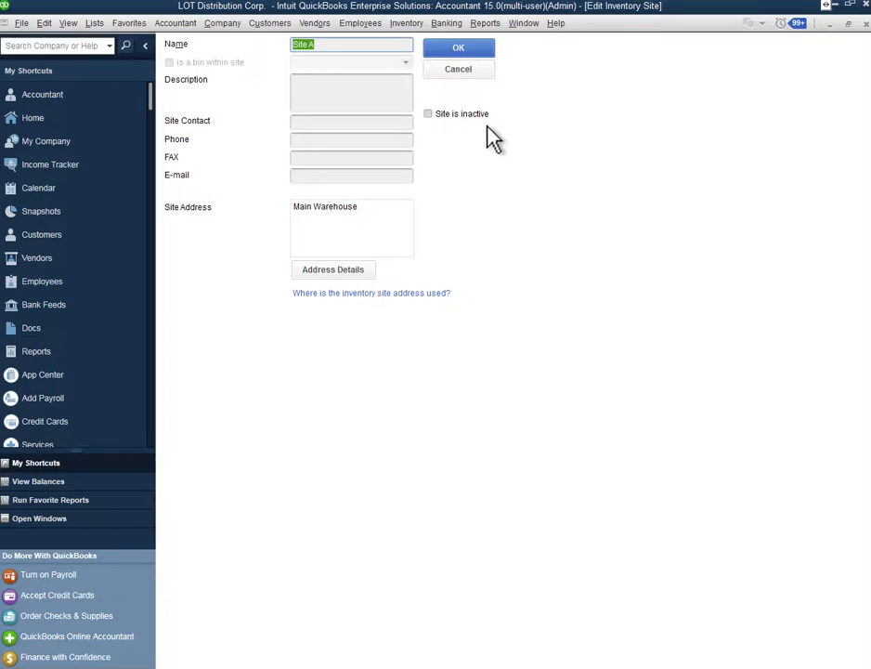
mouse_move(446, 130)
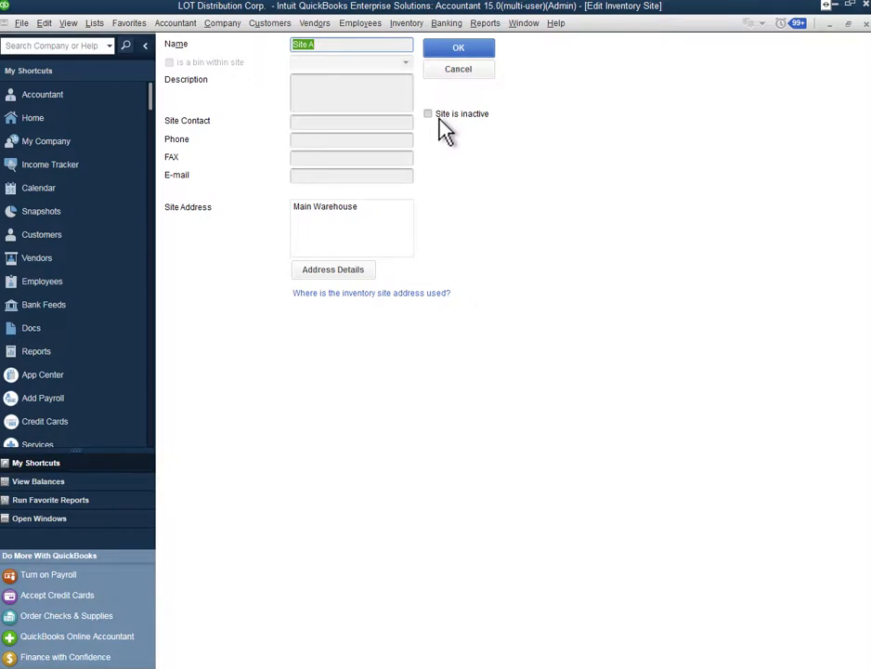
mouse_move(454, 100)
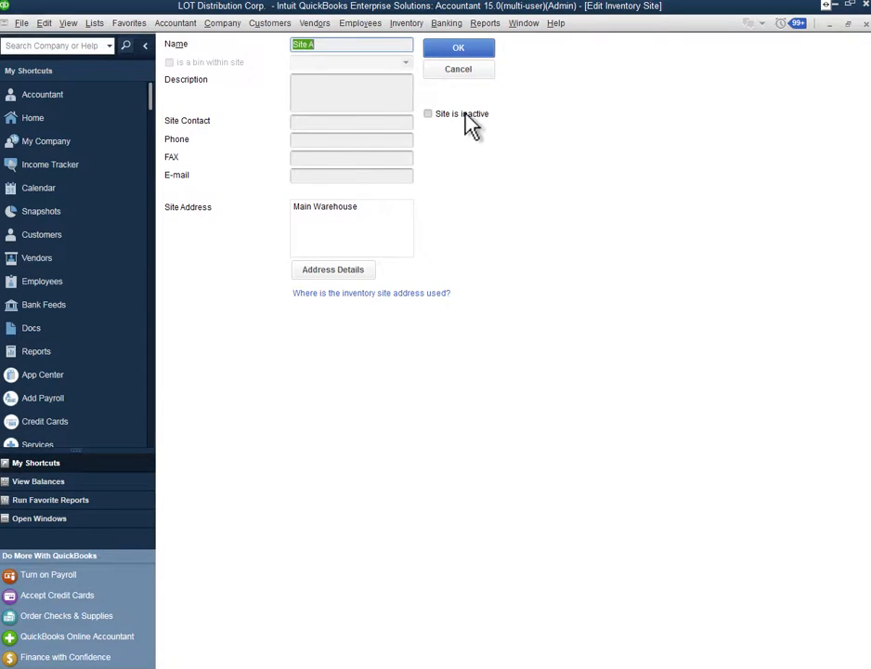
mouse_move(458, 69)
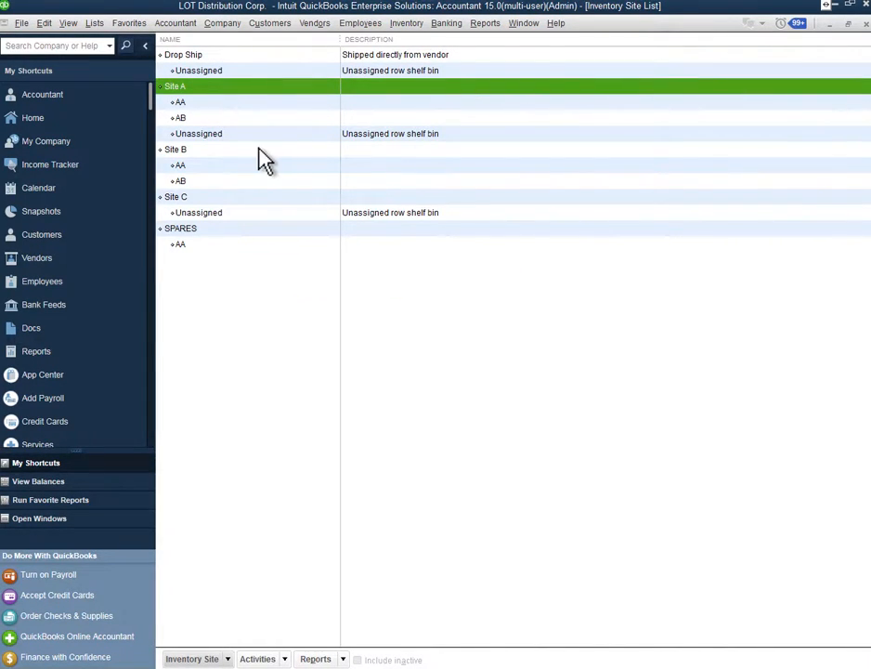
mouse_move(218, 185)
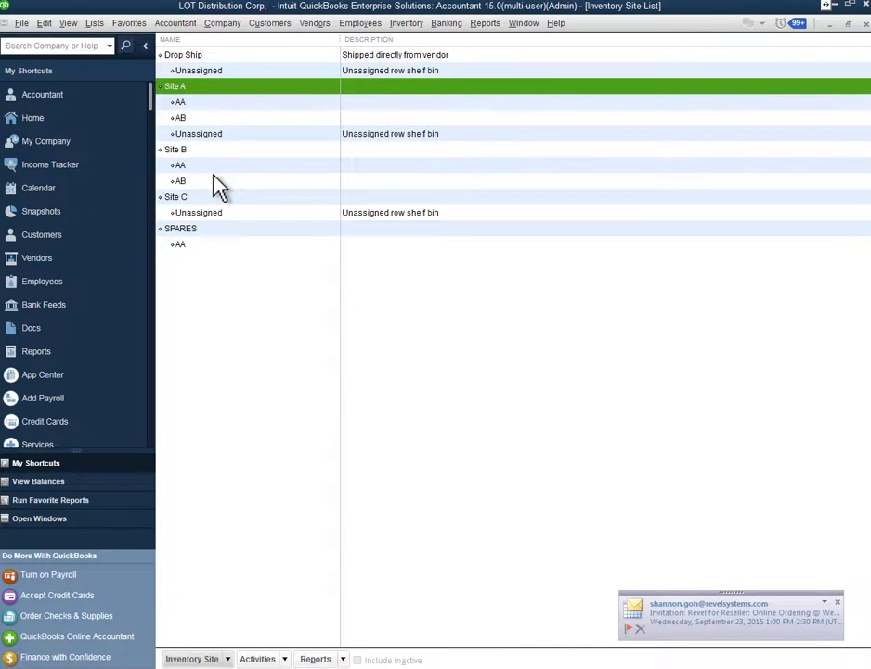
mouse_move(197, 168)
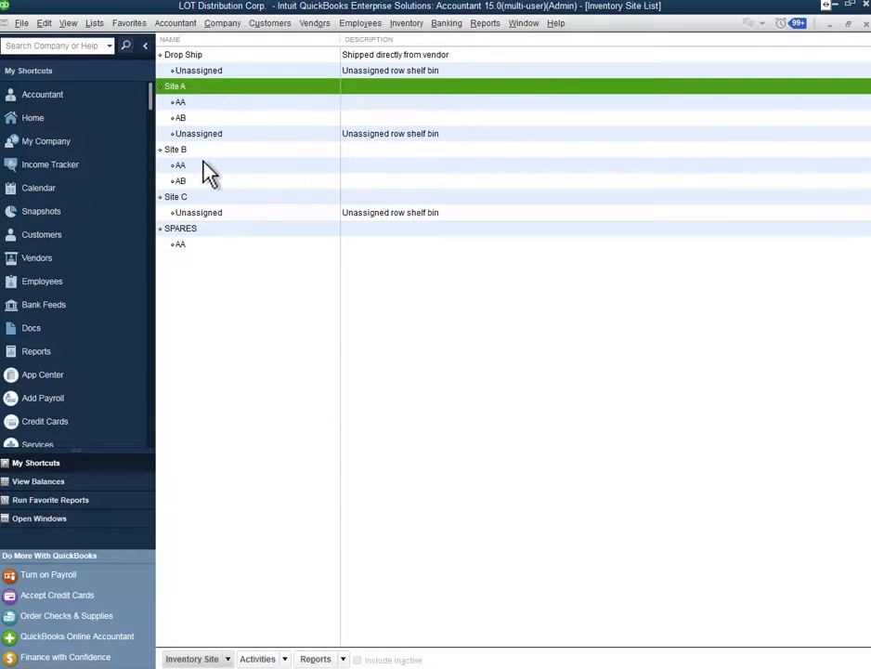
mouse_move(231, 98)
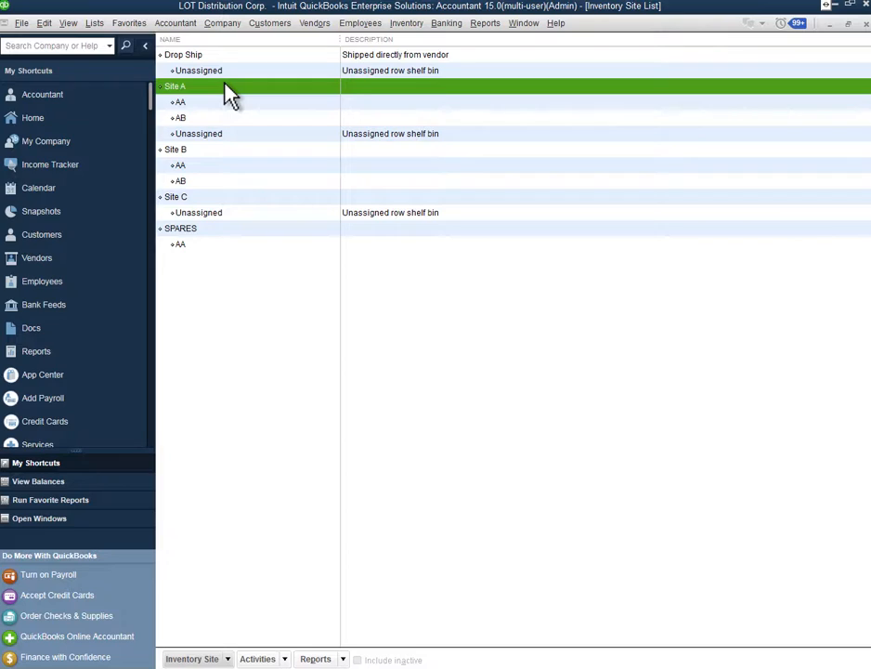
mouse_move(203, 168)
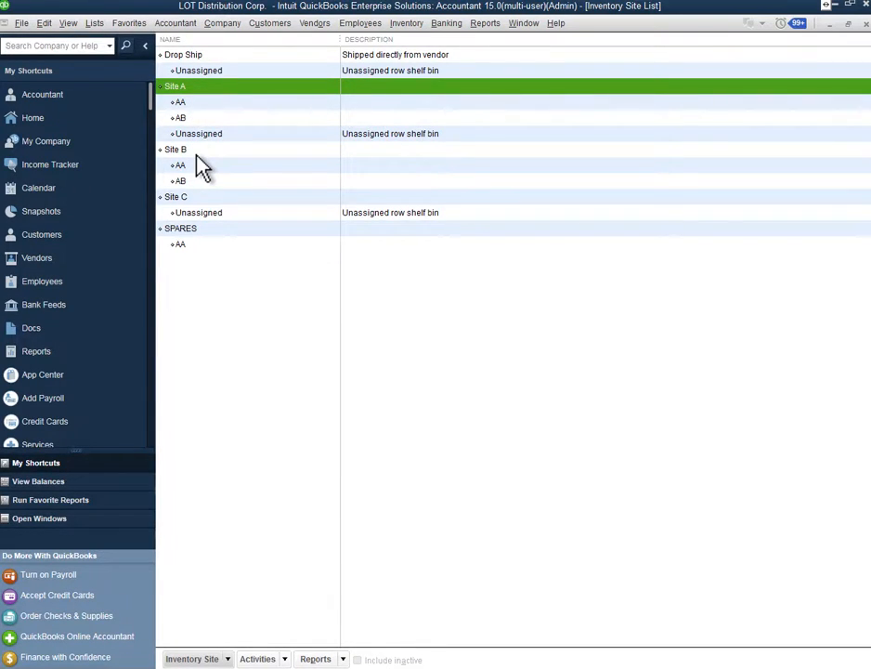
mouse_move(351, 157)
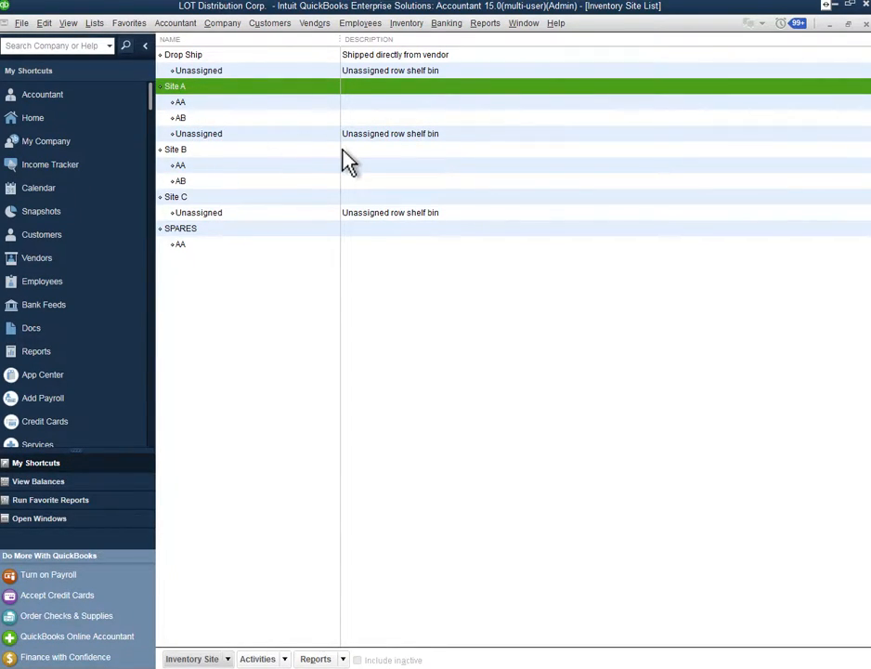
mouse_move(332, 153)
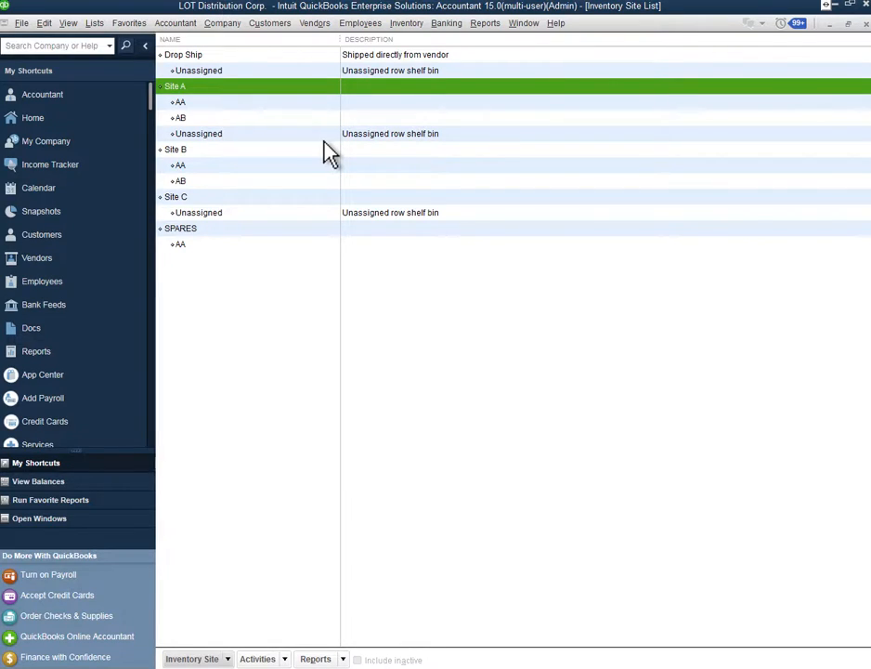
click(179, 101)
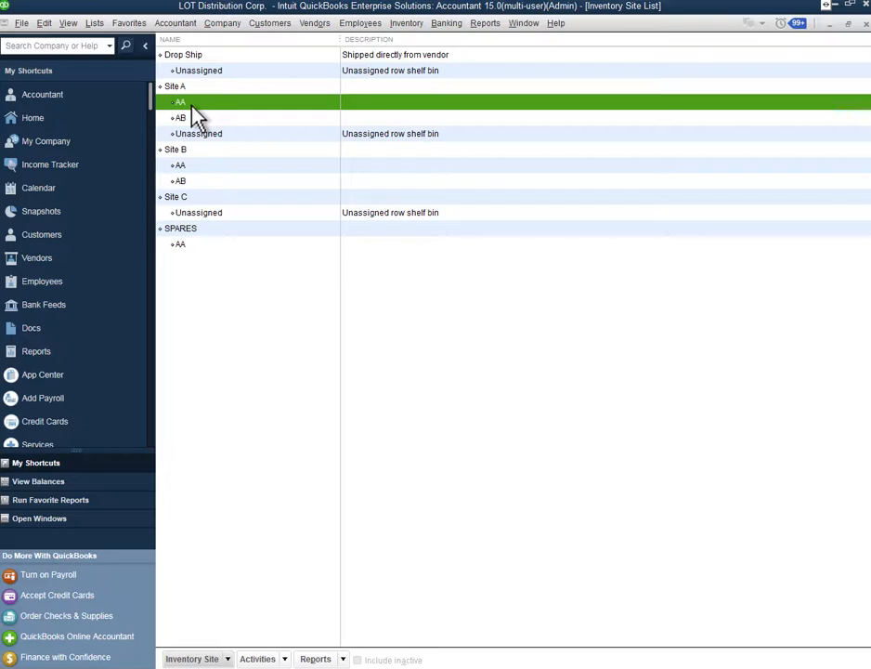
Open bin AA's details in the Edit Inventory Site form for Site A
double_click(180, 101)
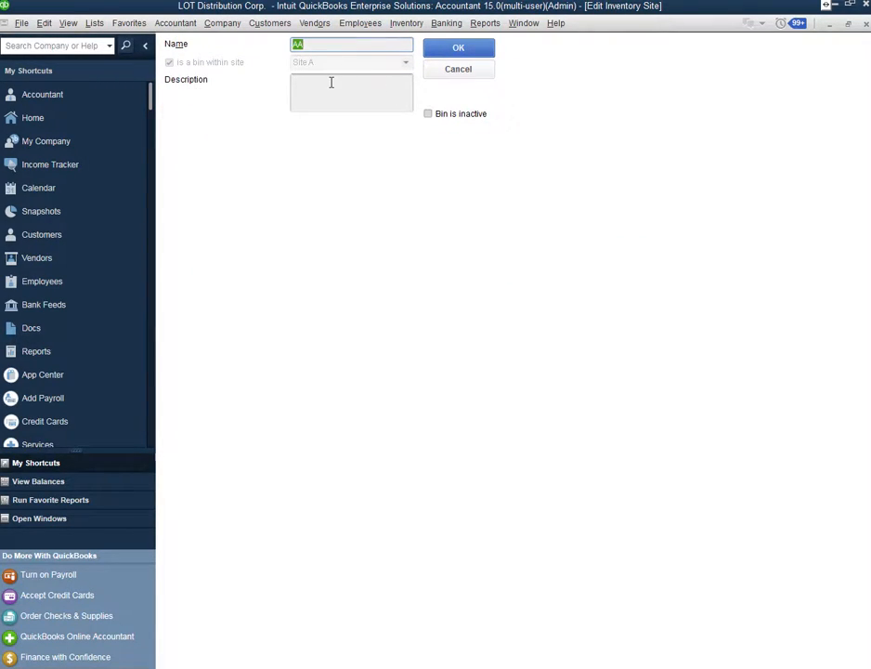
mouse_move(489, 130)
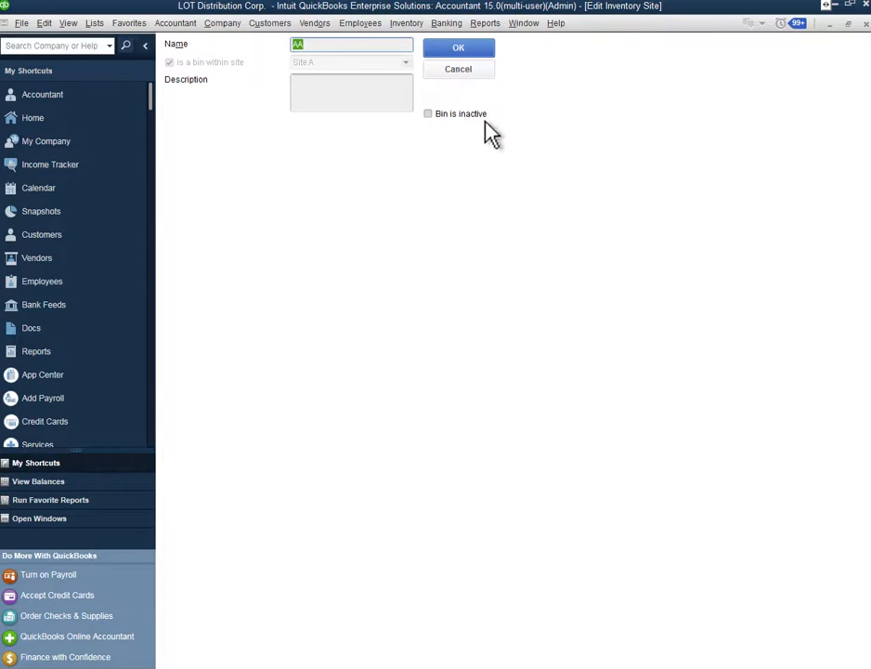
mouse_move(458, 69)
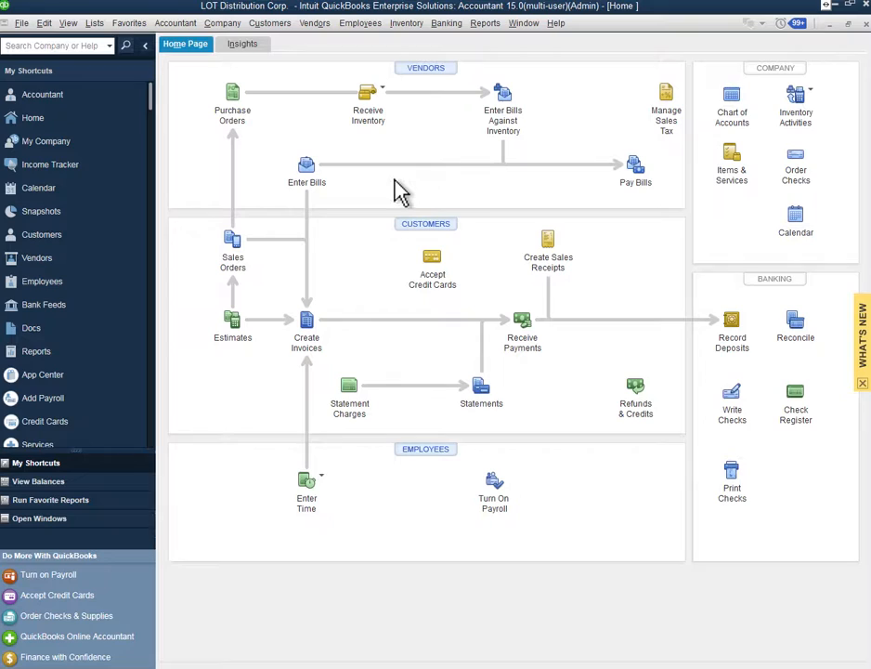
click(94, 22)
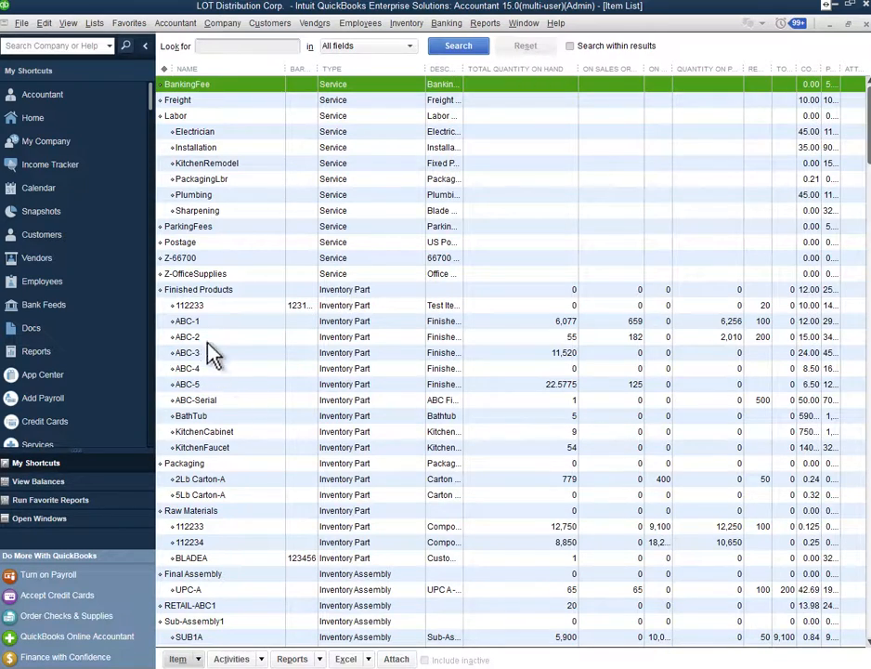
double_click(186, 320)
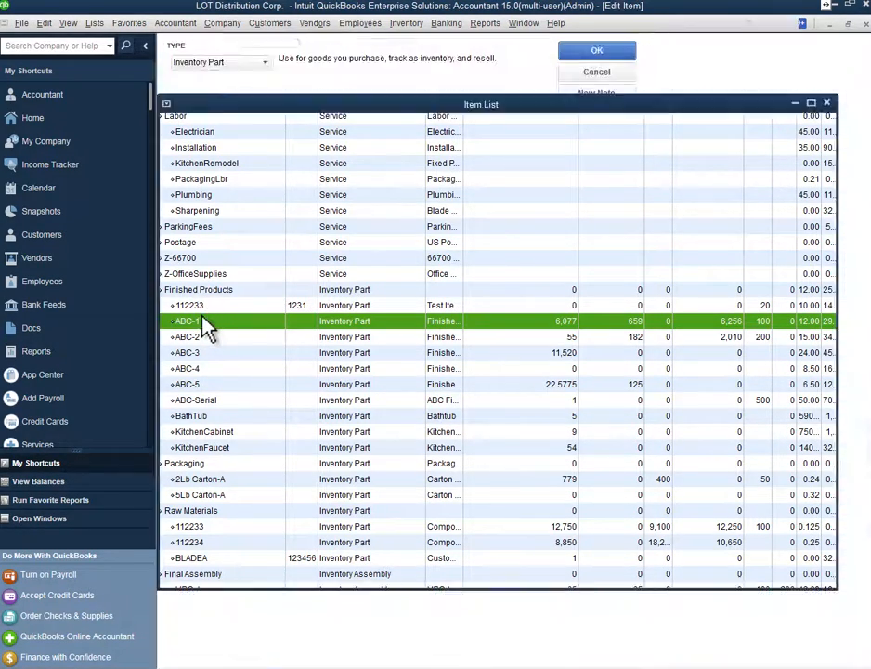
double_click(185, 320)
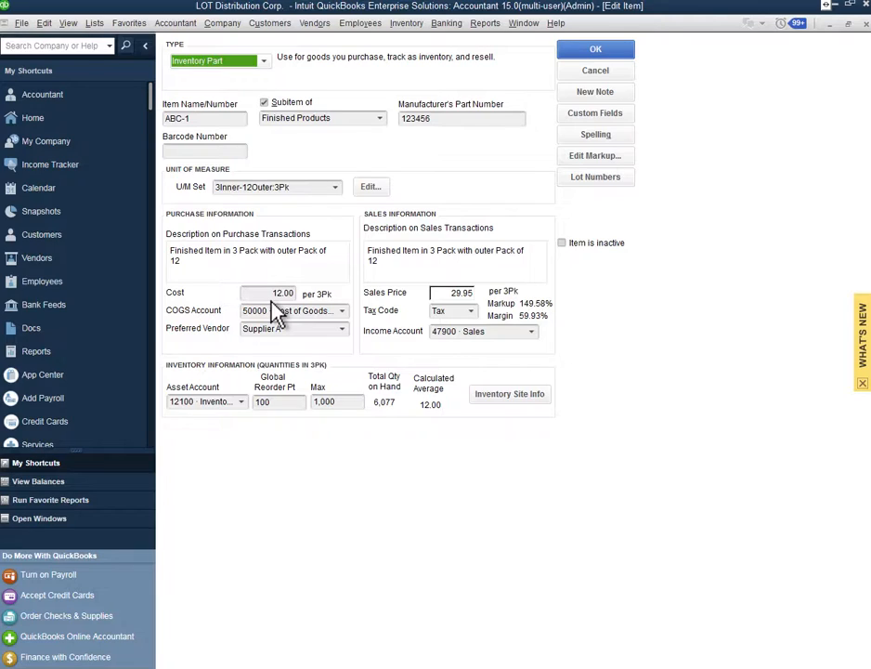
mouse_move(327, 313)
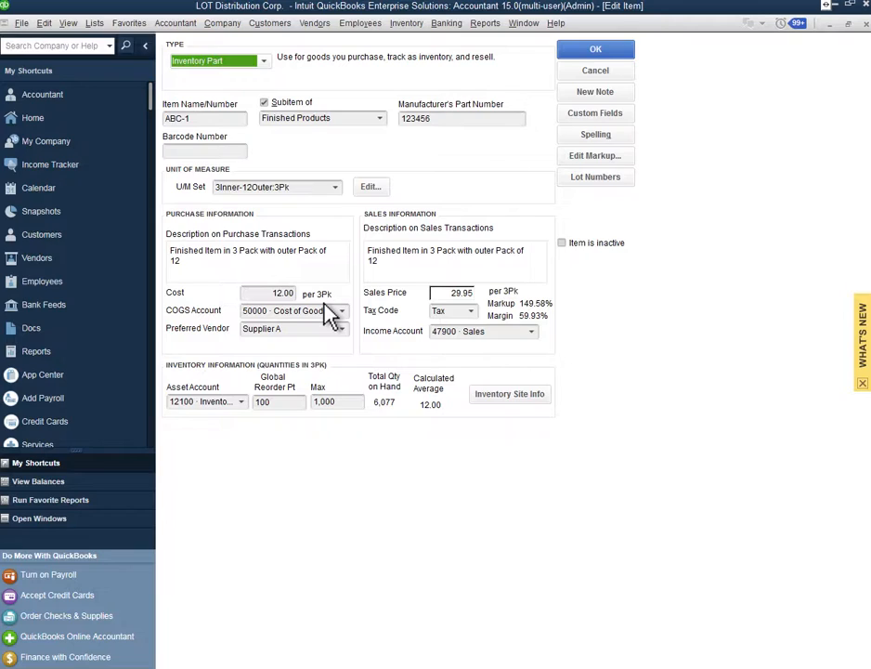
mouse_move(292, 334)
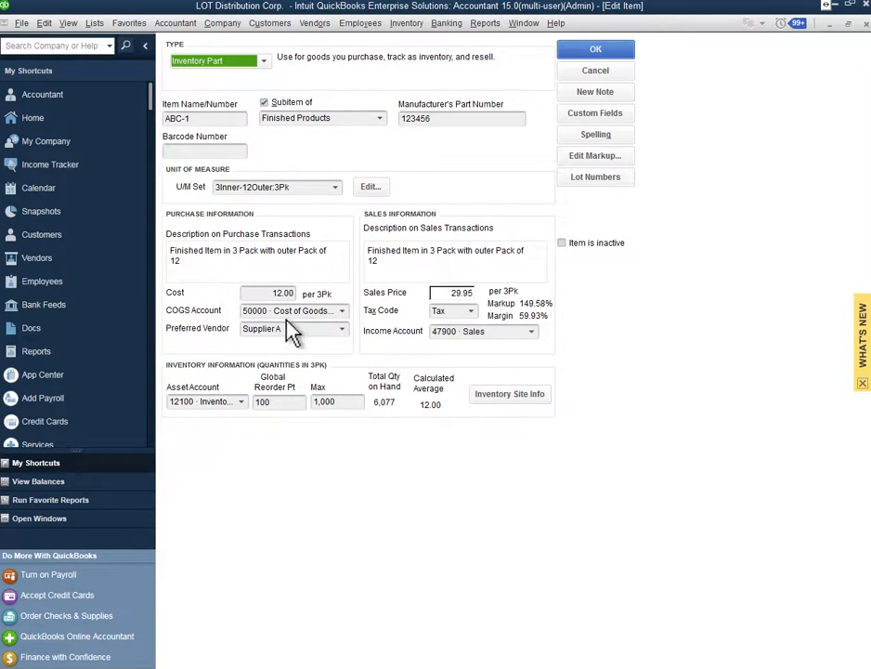
mouse_move(464, 383)
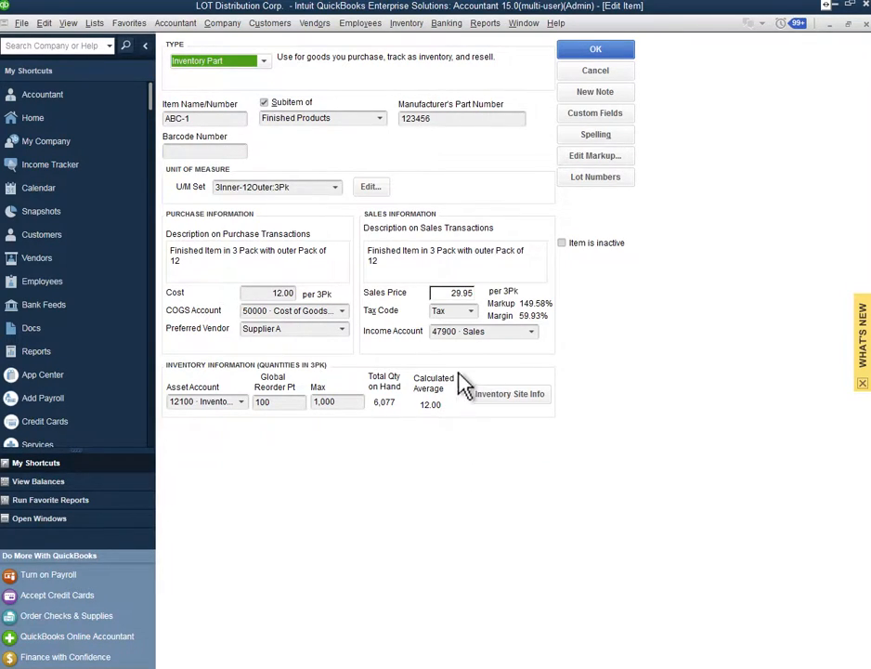
mouse_move(480, 369)
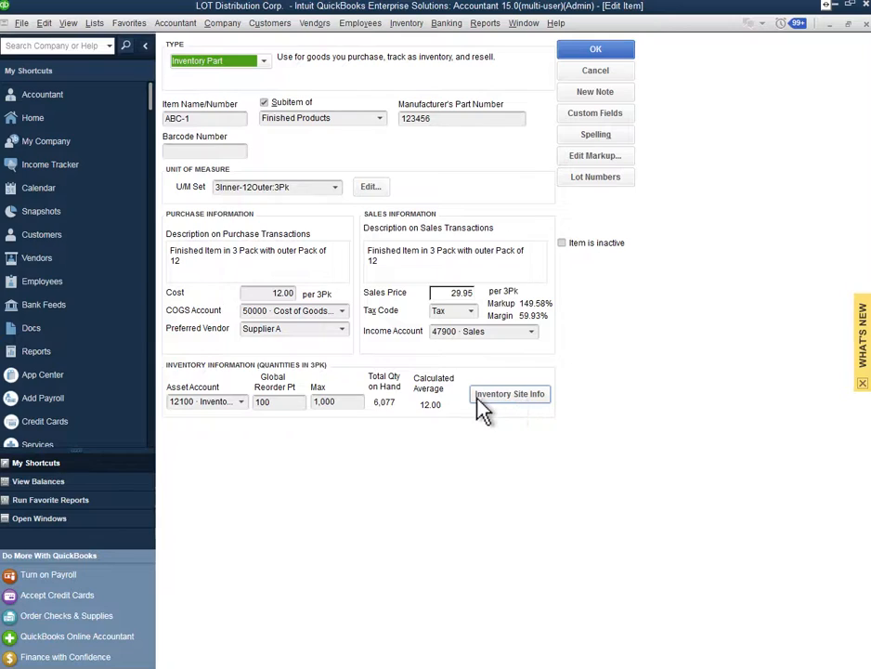
click(509, 394)
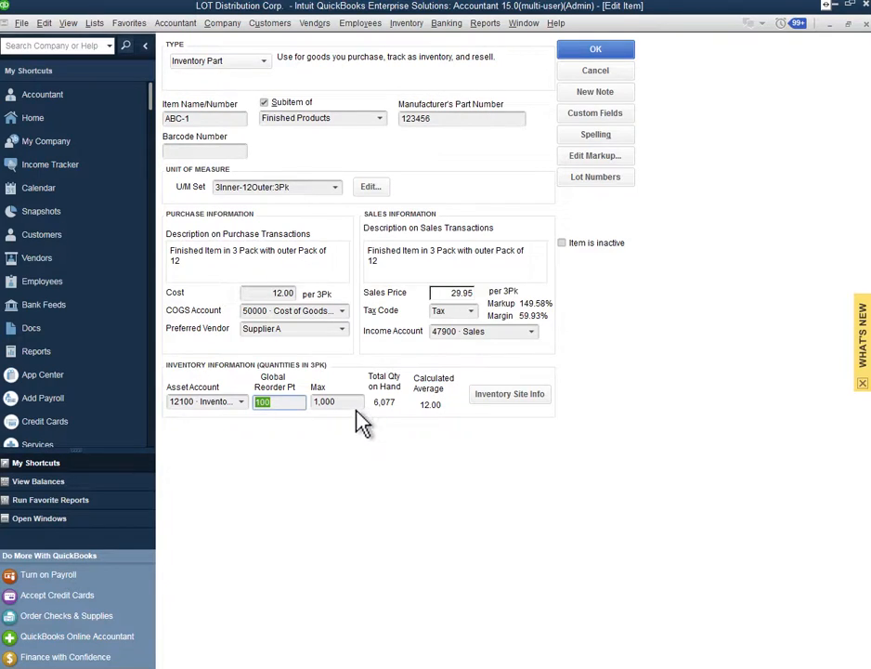
Review ABC-1's Inventory Site Info and Lot Numbers settings, cancelling both without changes
click(510, 394)
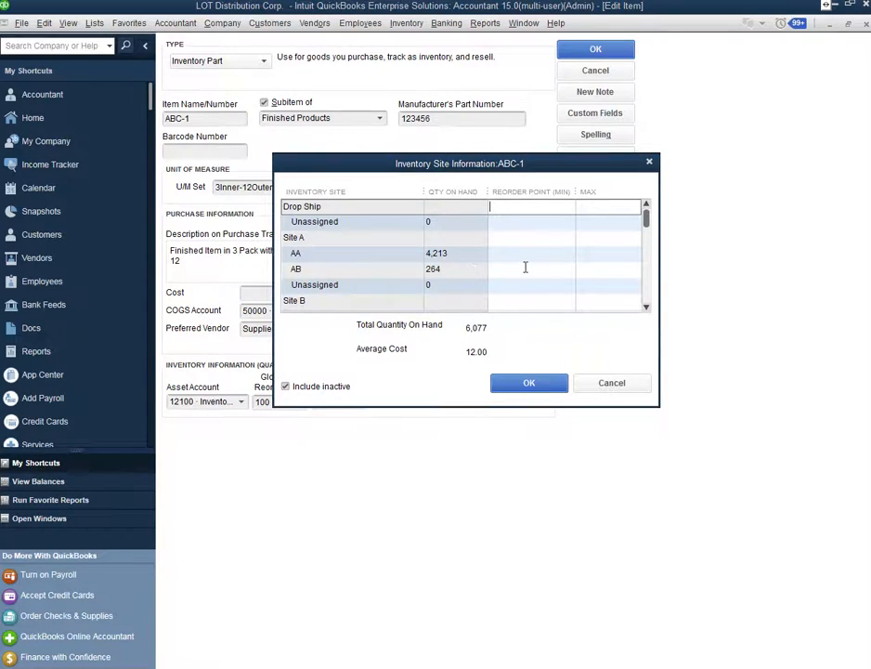
mouse_move(611, 383)
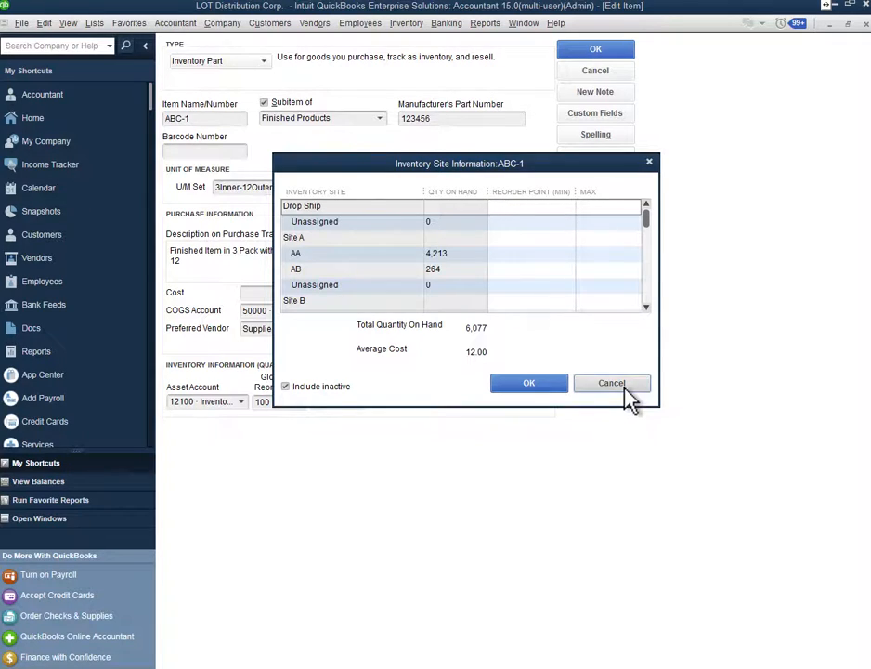
click(611, 382)
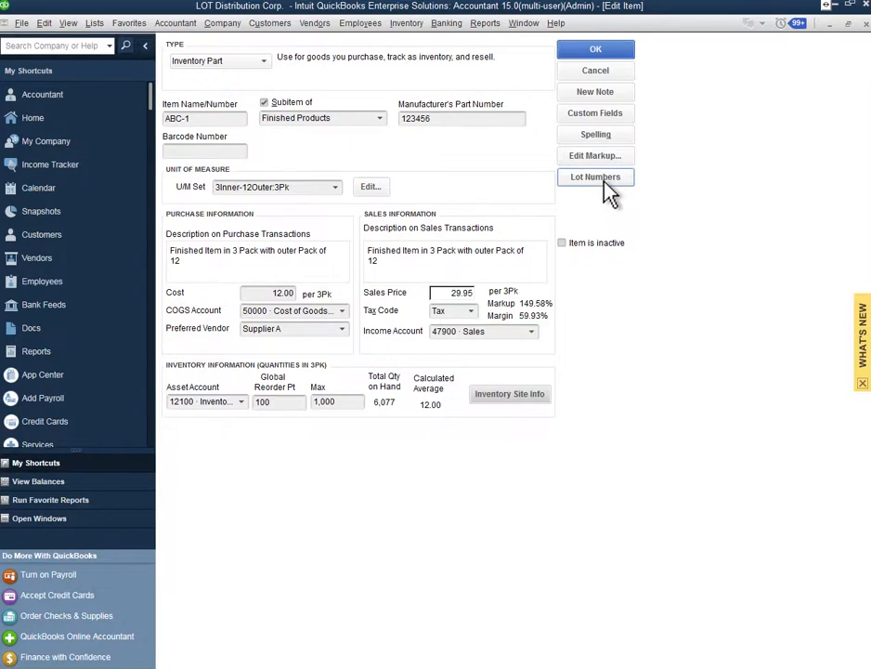
click(595, 177)
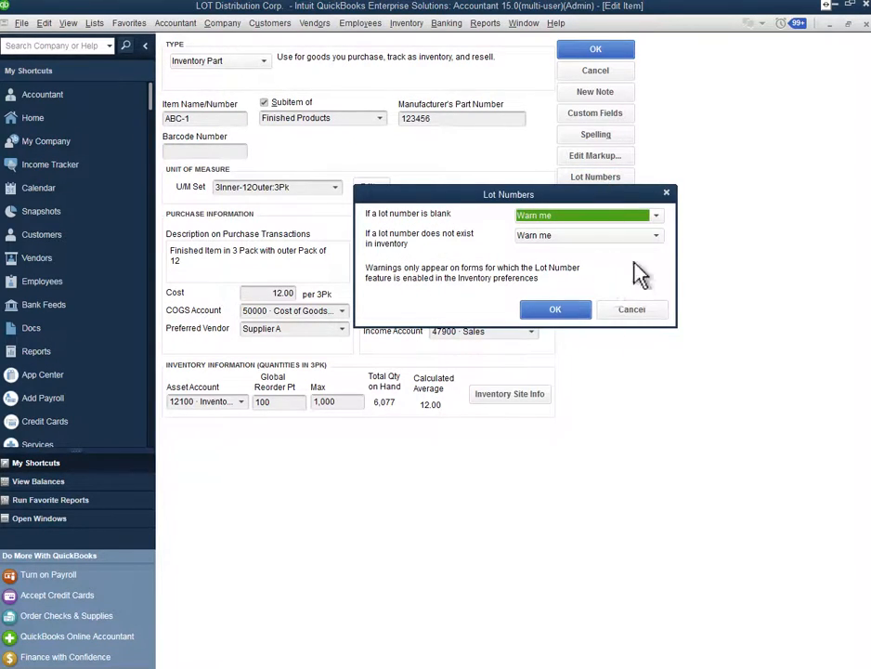
mouse_move(620, 290)
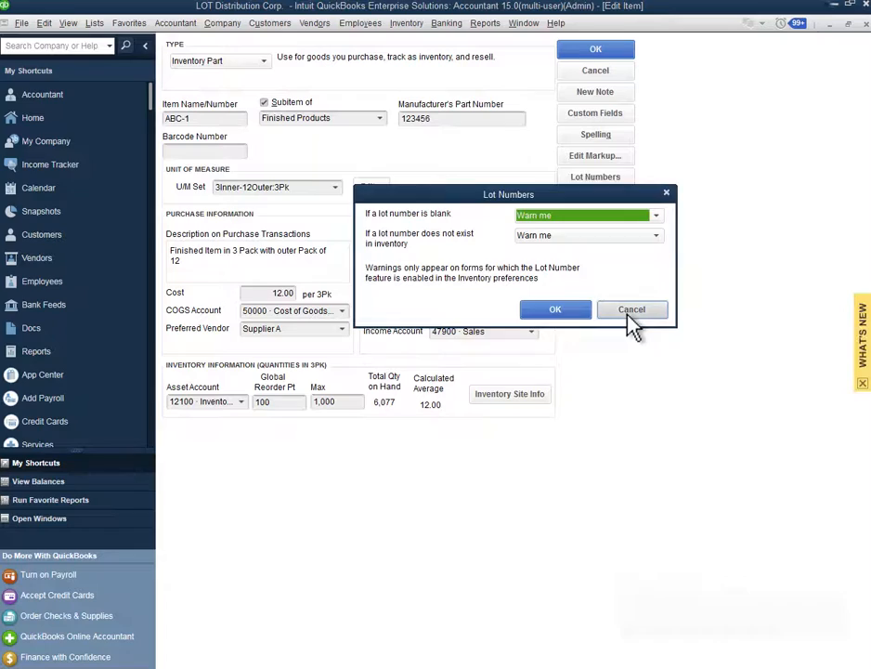
click(632, 309)
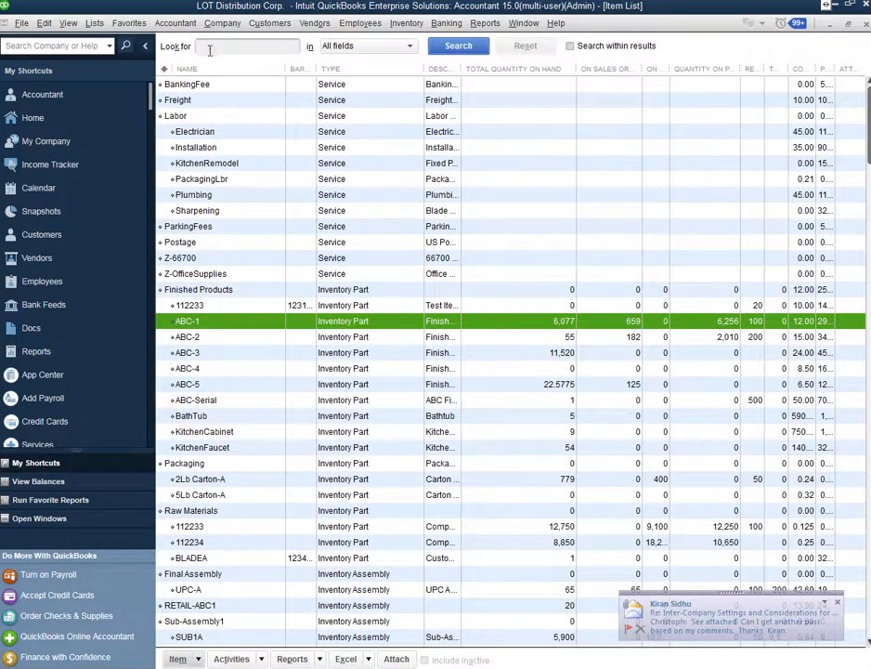
click(269, 23)
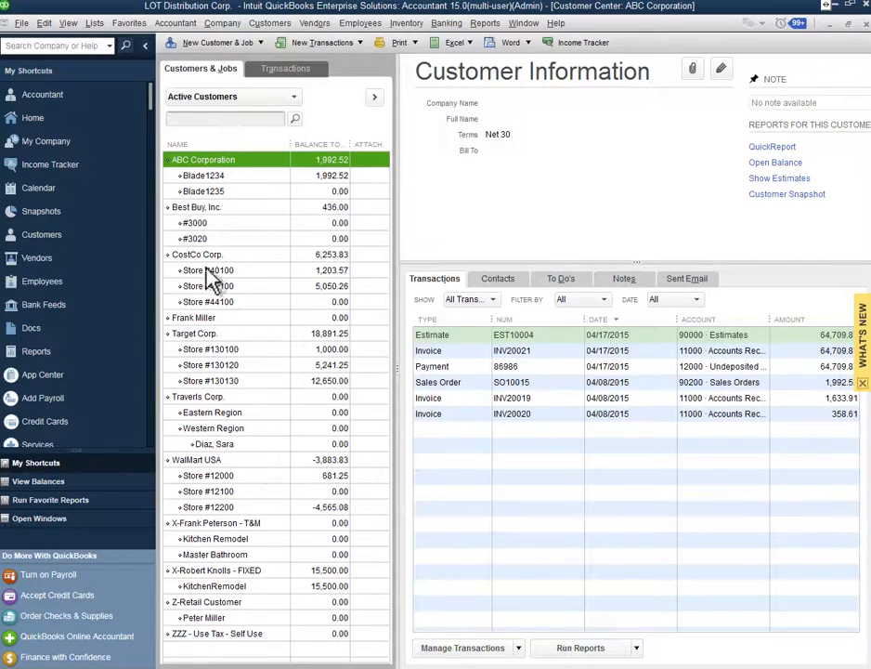
mouse_move(293, 321)
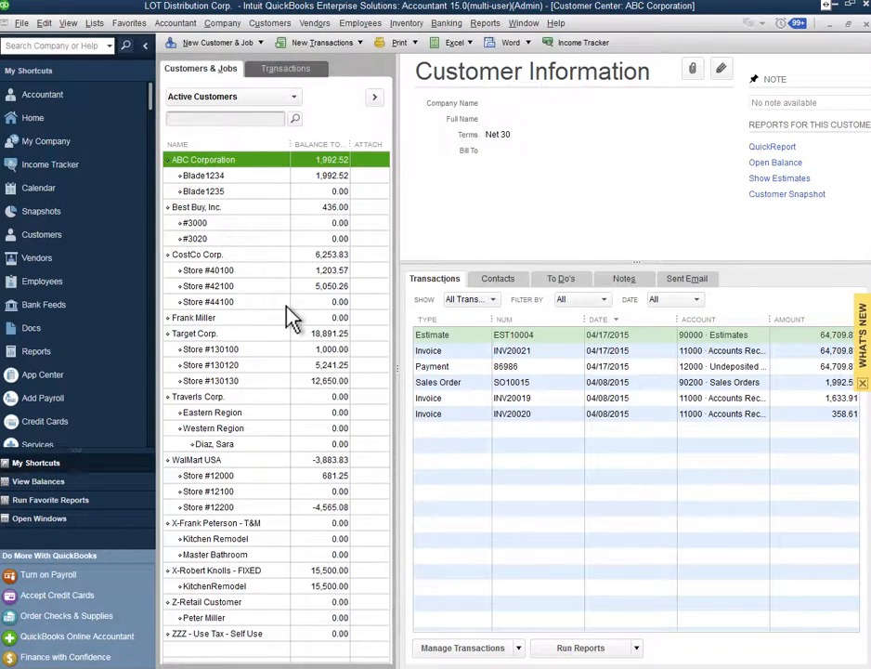
mouse_move(223, 218)
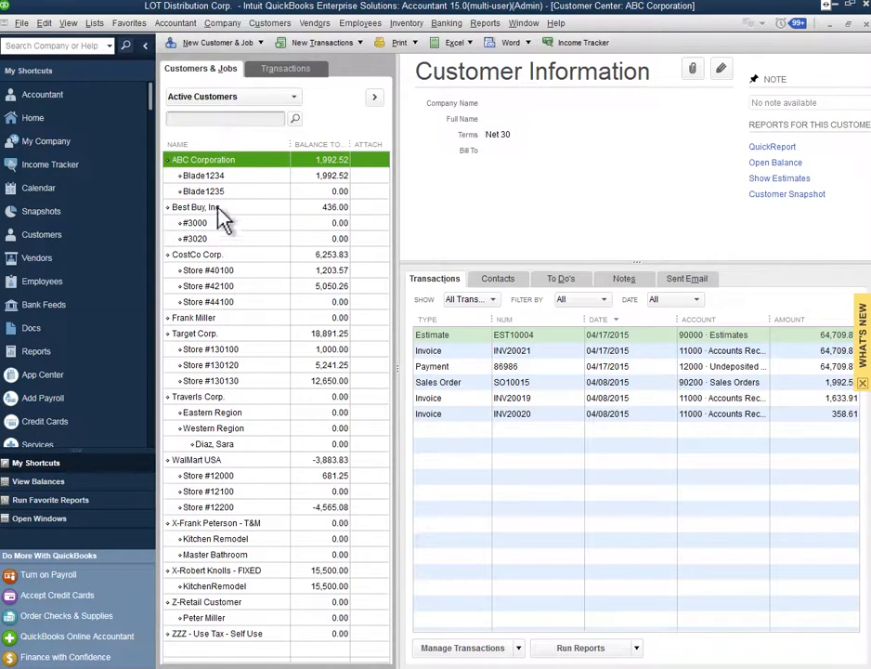
mouse_move(232, 376)
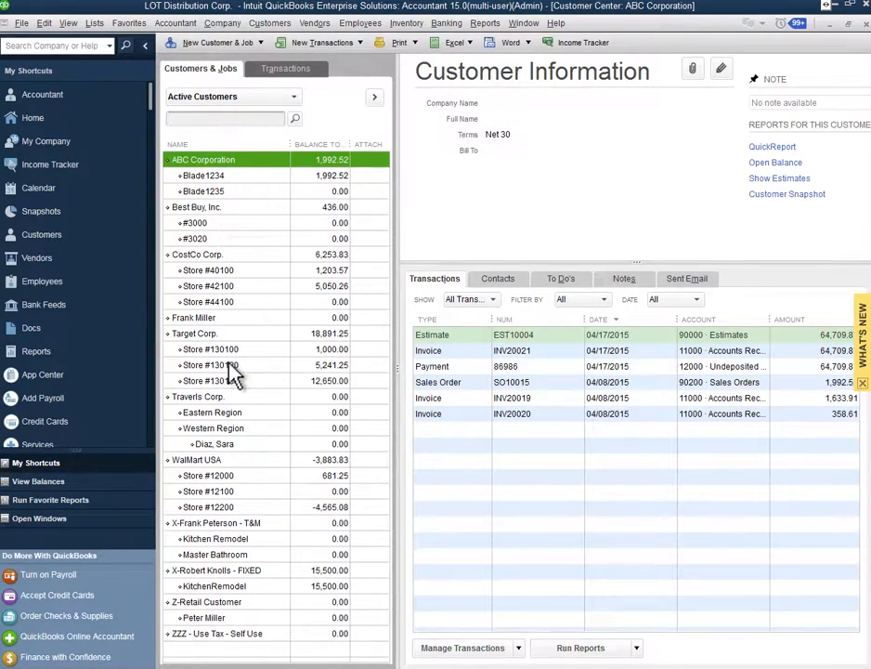
mouse_move(265, 451)
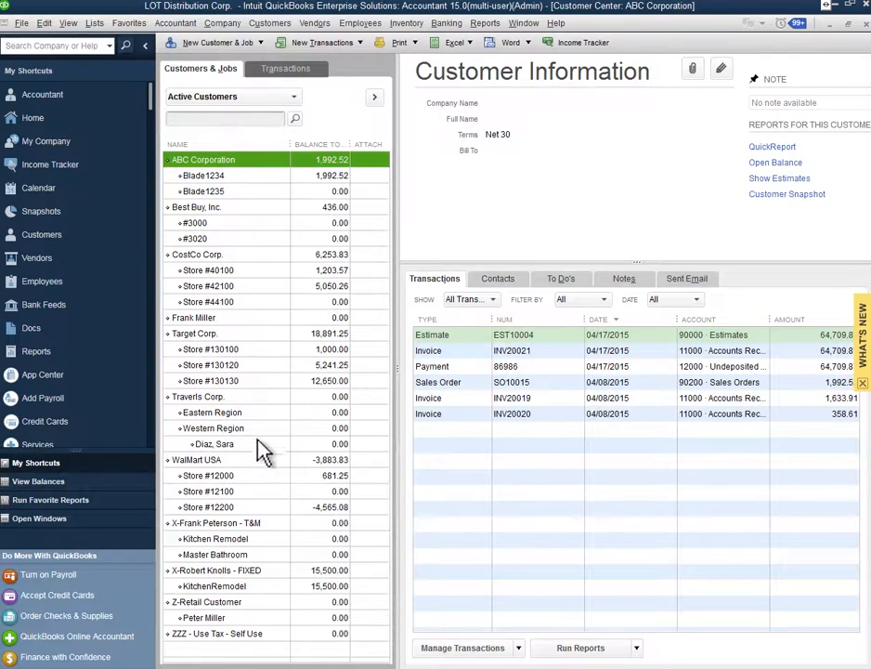
mouse_move(230, 506)
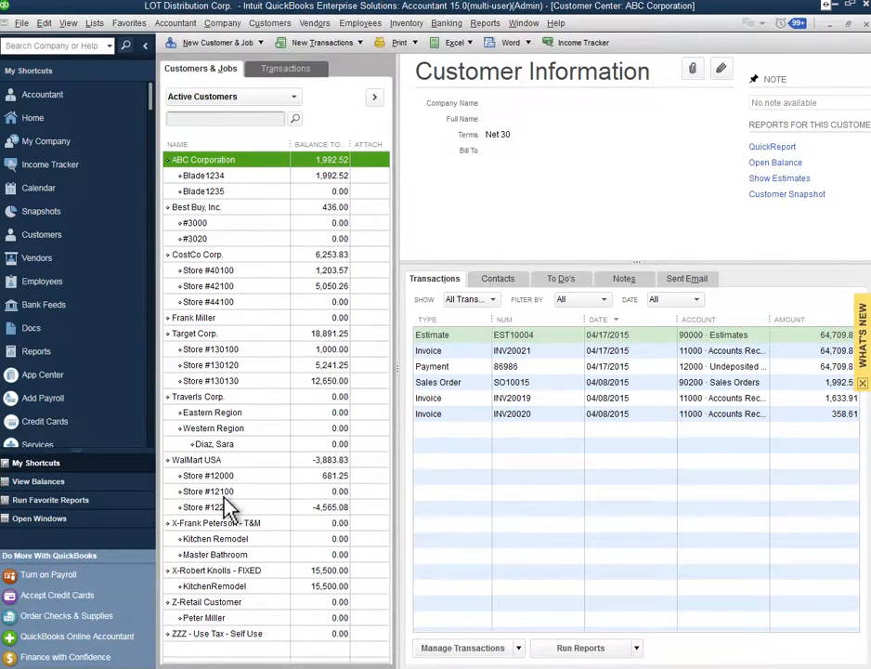
mouse_move(306, 407)
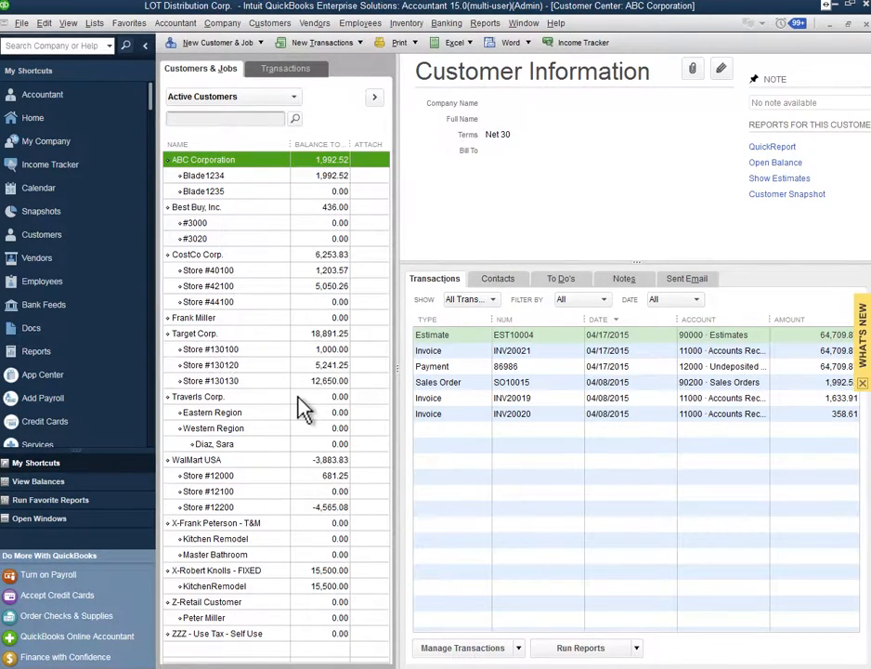
mouse_move(237, 385)
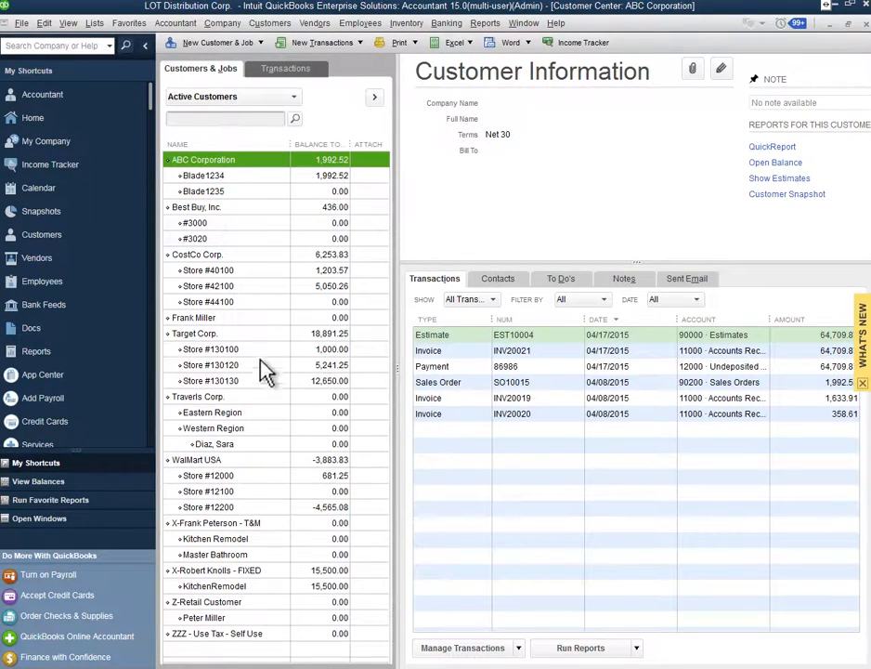
mouse_move(247, 409)
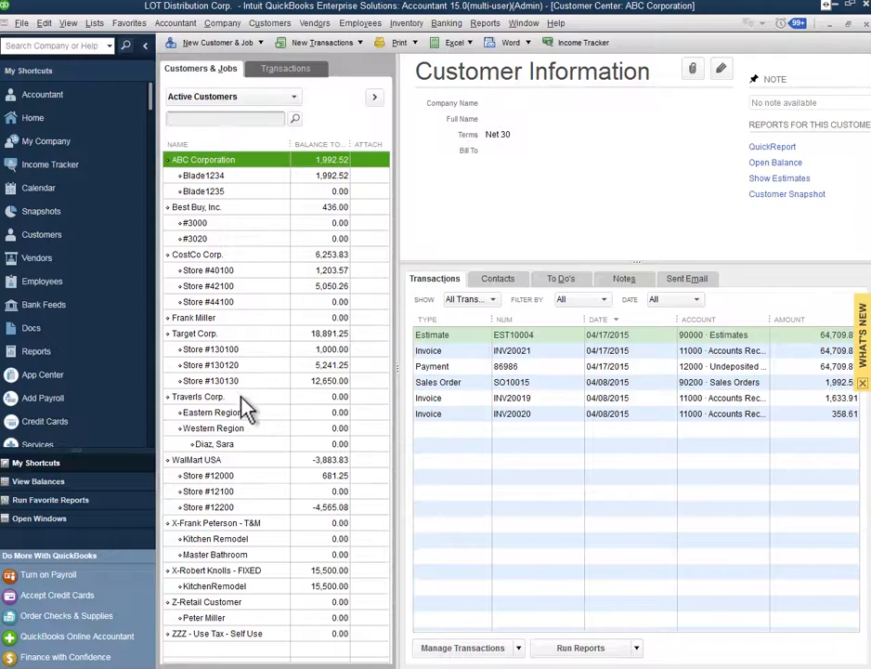
mouse_move(279, 349)
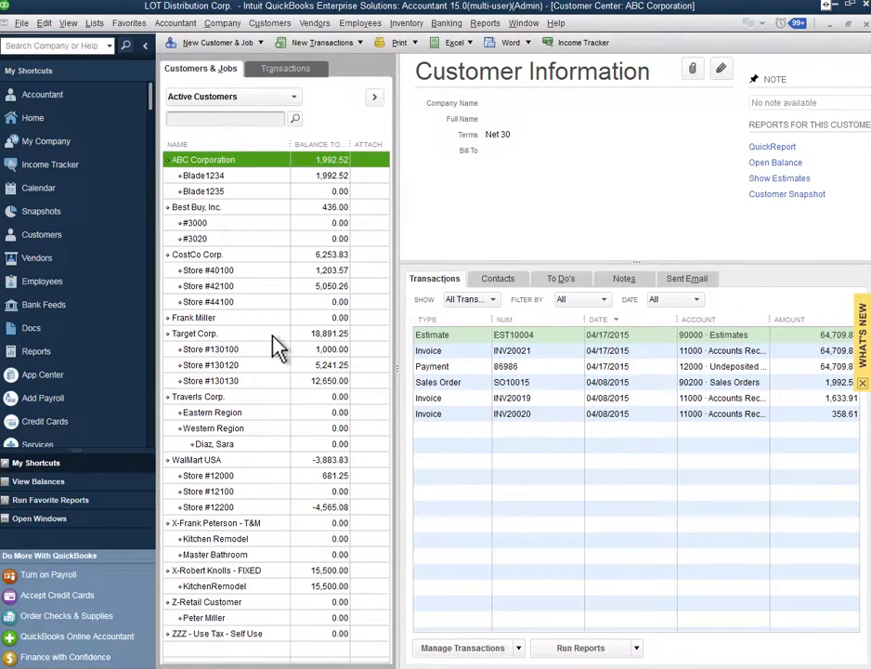
mouse_move(279, 344)
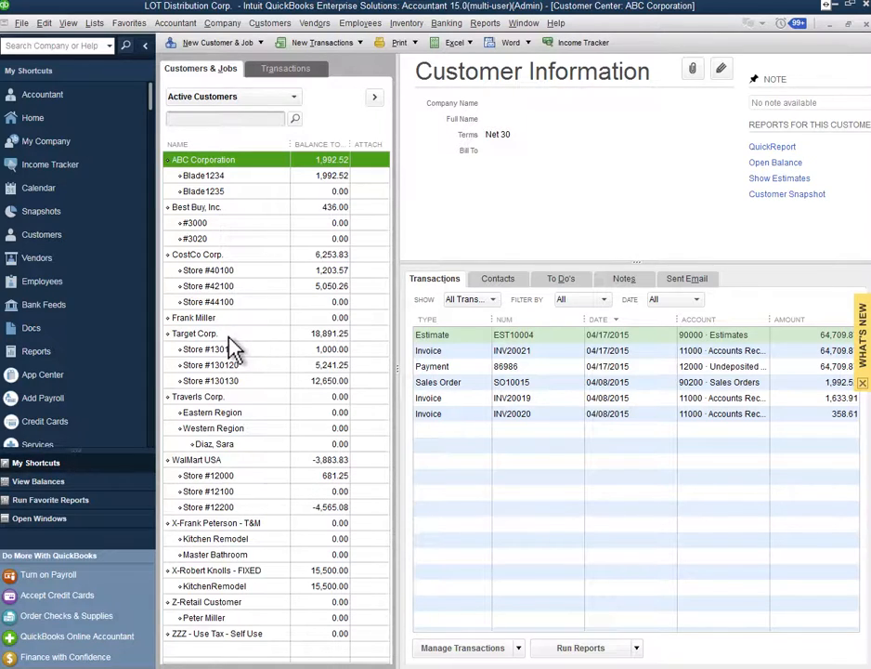
click(193, 332)
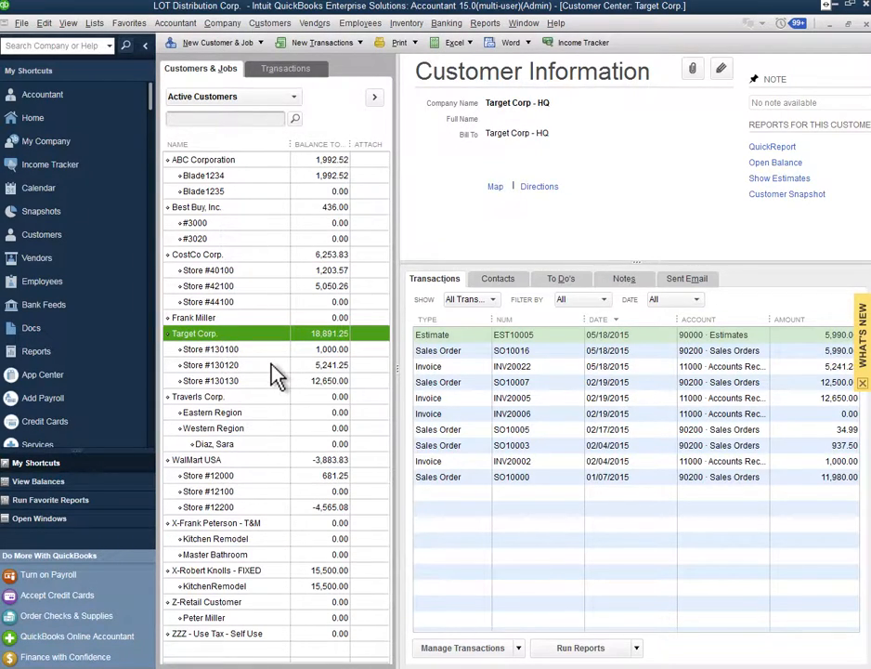
mouse_move(232, 353)
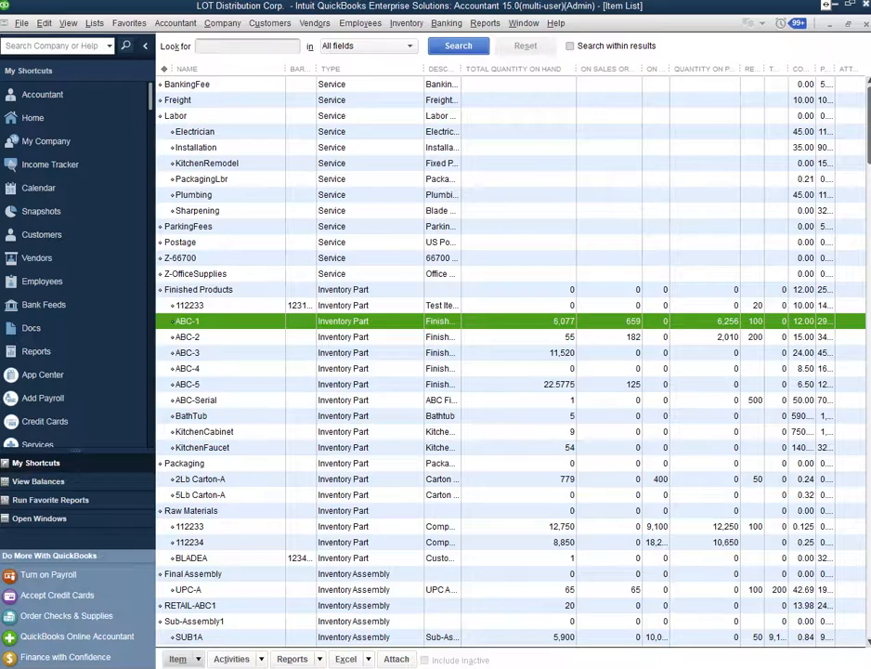
click(33, 117)
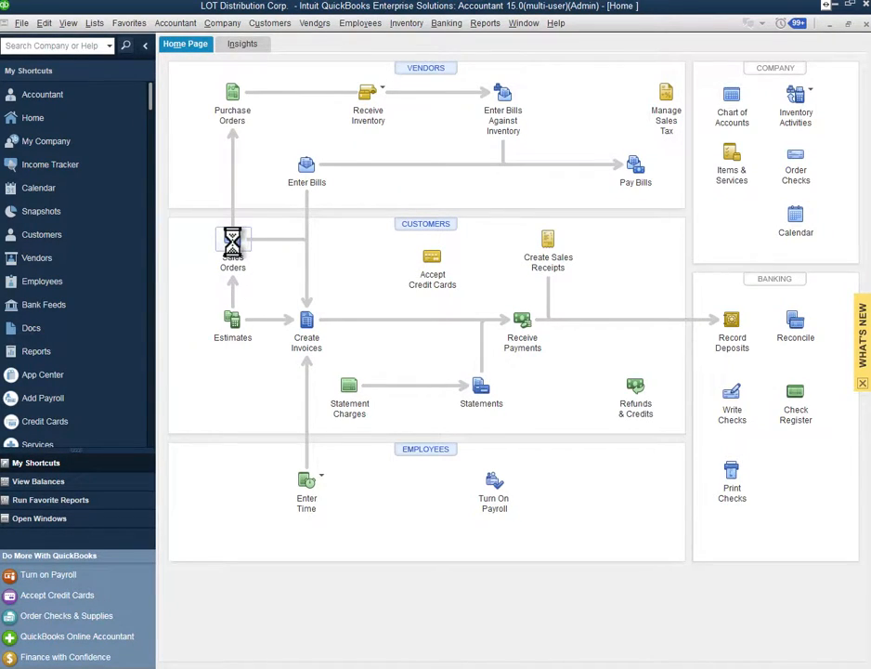
Start sales order SO10019 with CostCo Corp.:Store #42100 as the customer
click(232, 242)
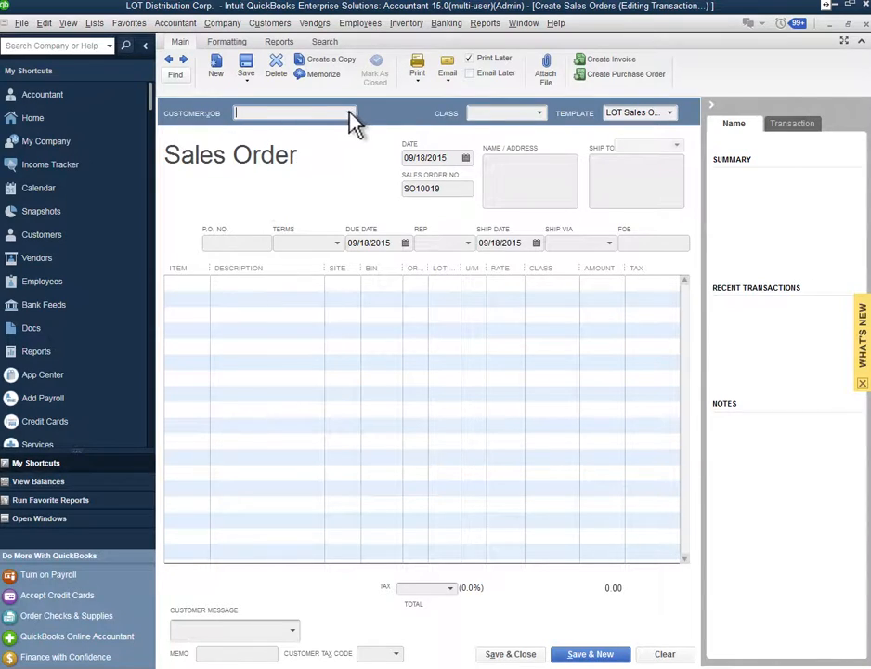
click(349, 112)
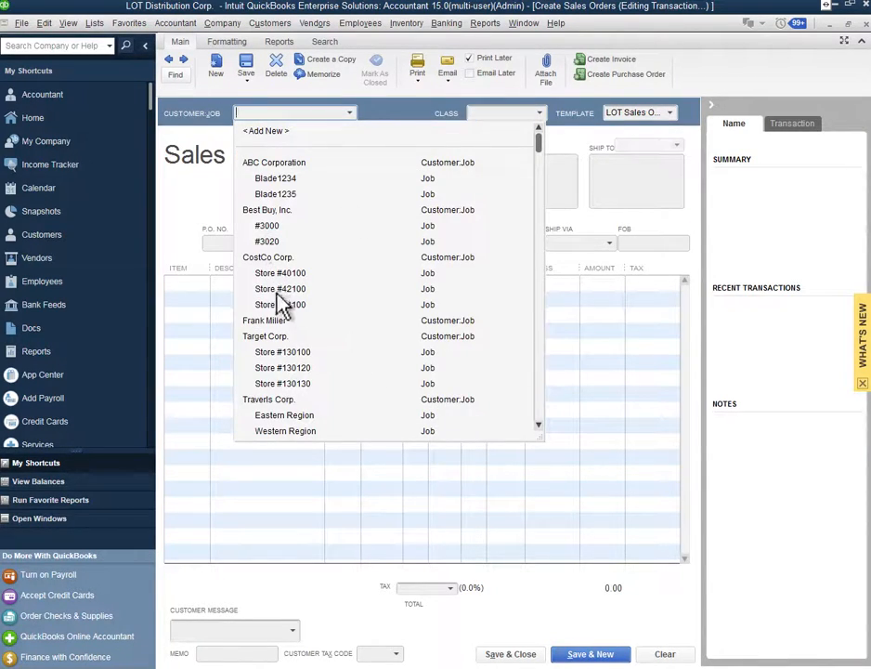
click(279, 289)
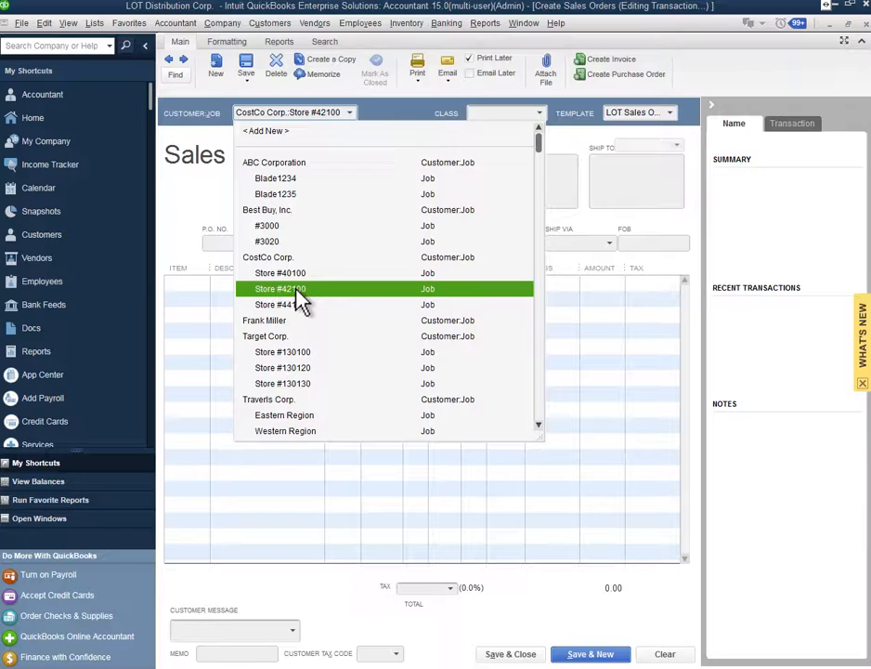
mouse_move(302, 302)
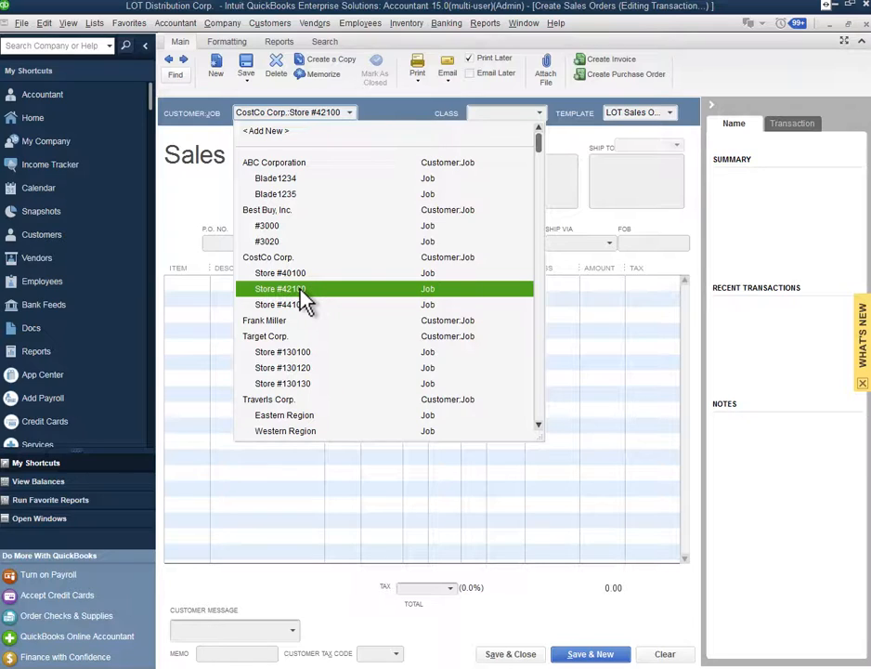
click(283, 289)
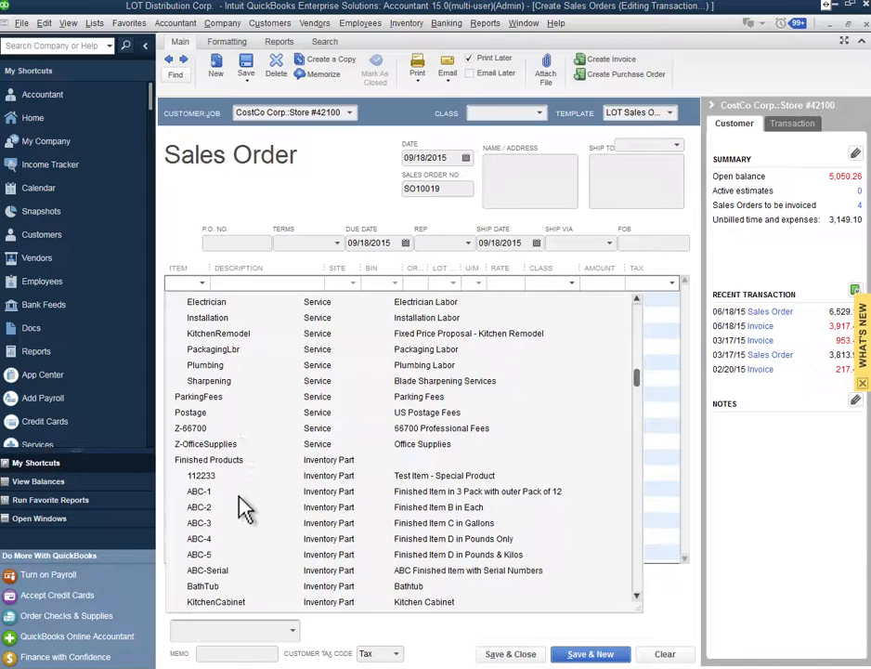
Add an ABC-1 line from Site A, bin AA, and check its availability (3,968)
click(199, 490)
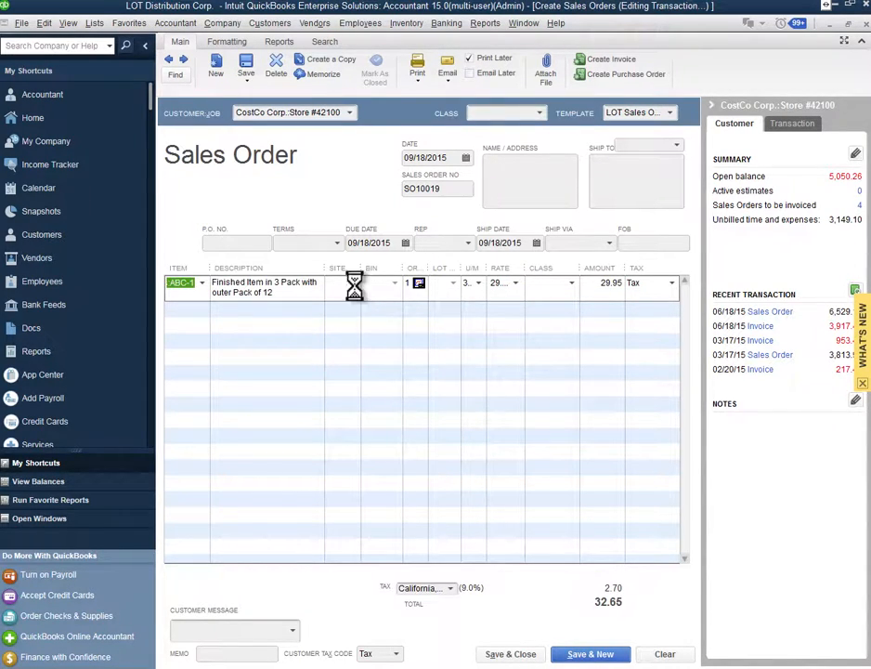
click(342, 282)
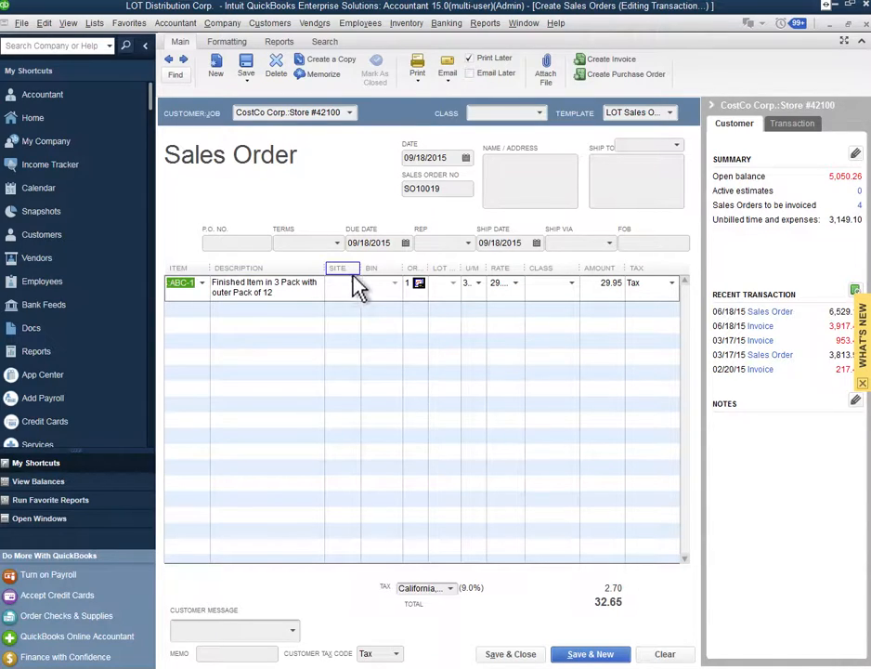
click(359, 282)
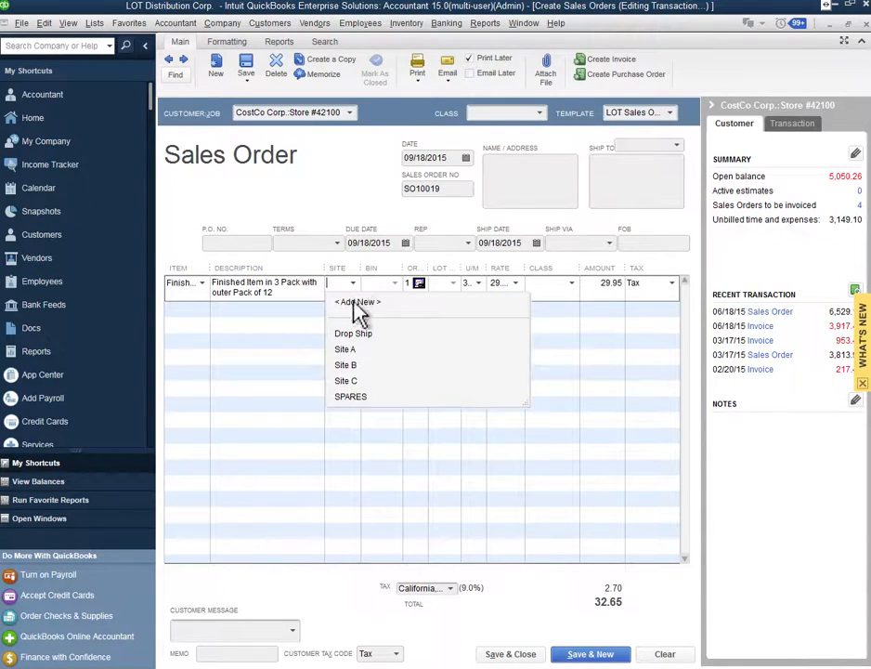
mouse_move(371, 362)
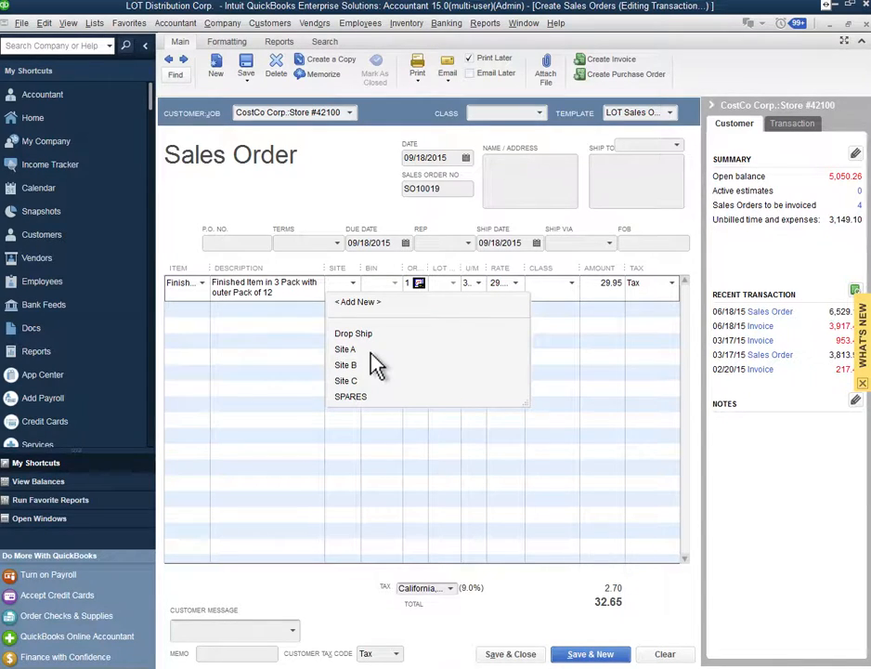
mouse_move(367, 362)
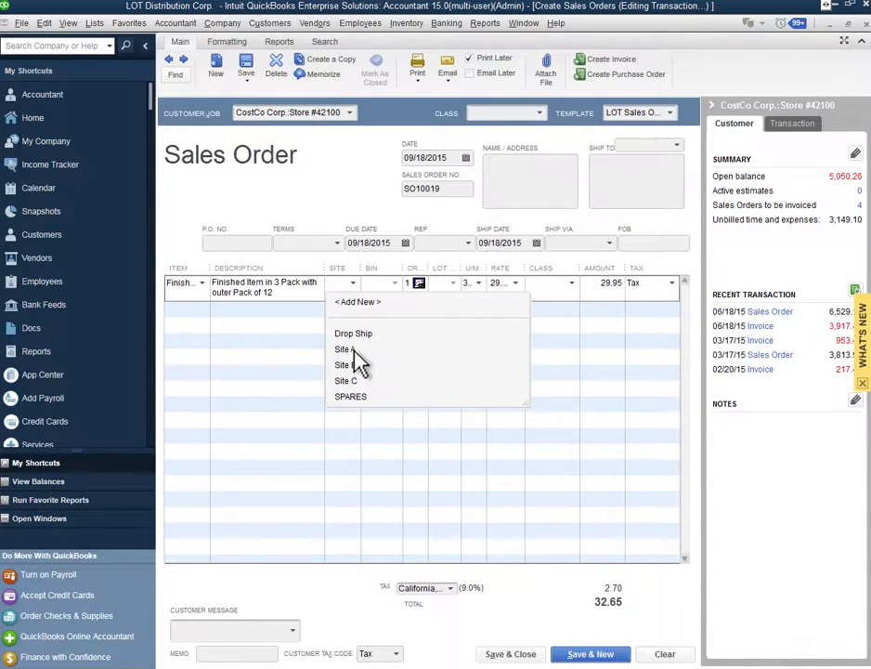
click(343, 348)
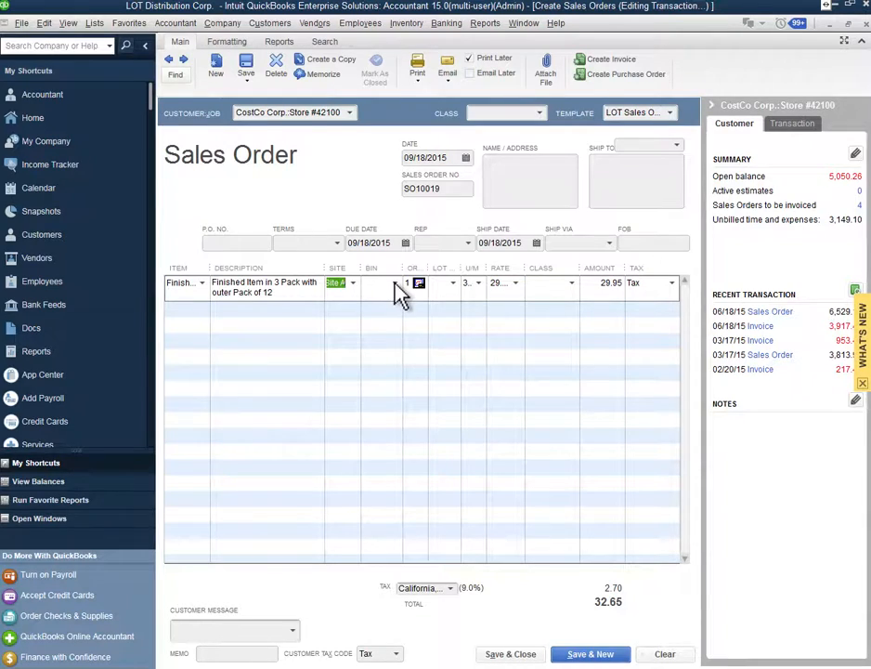
click(351, 282)
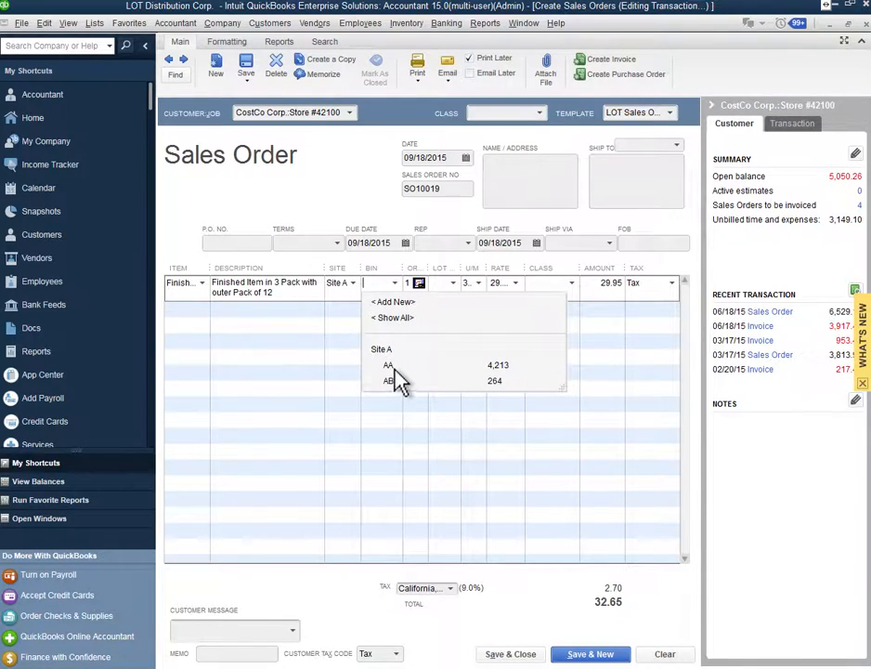
click(388, 365)
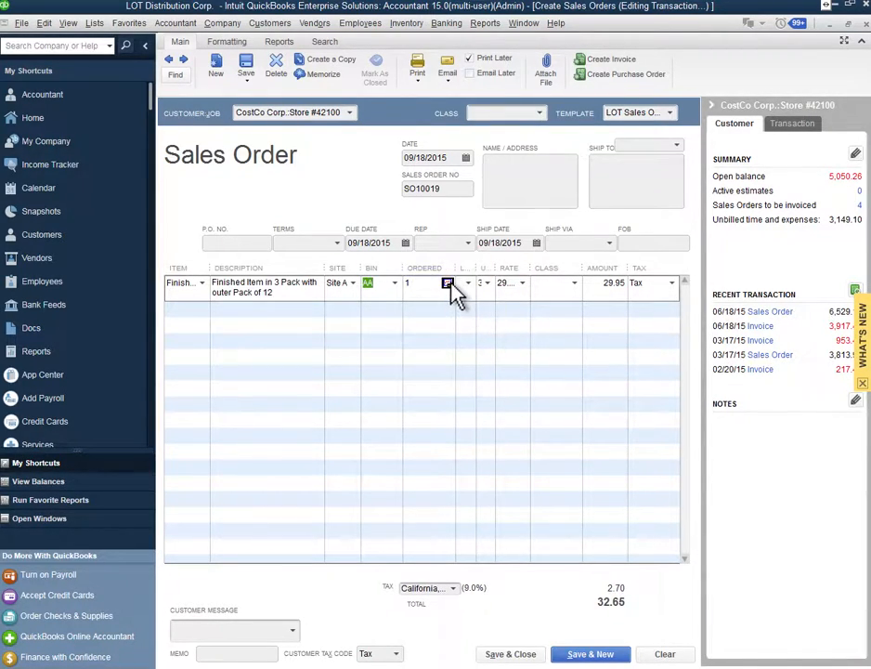
click(447, 282)
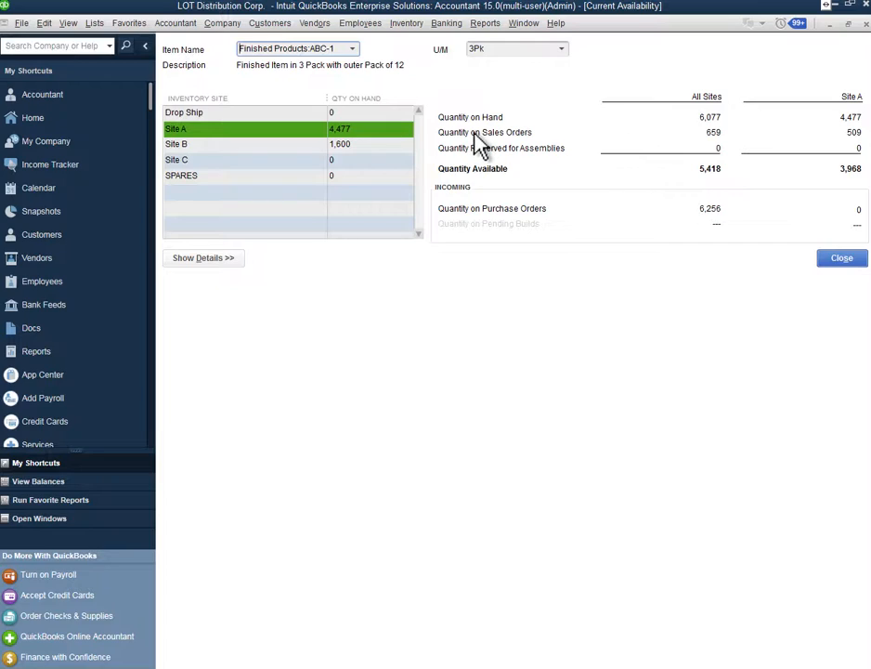
mouse_move(525, 156)
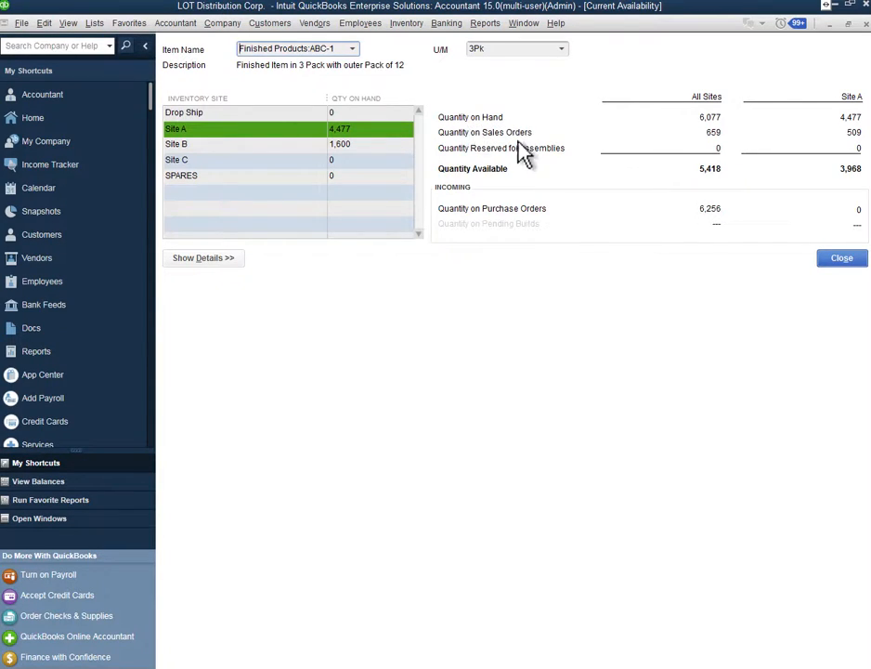
mouse_move(556, 169)
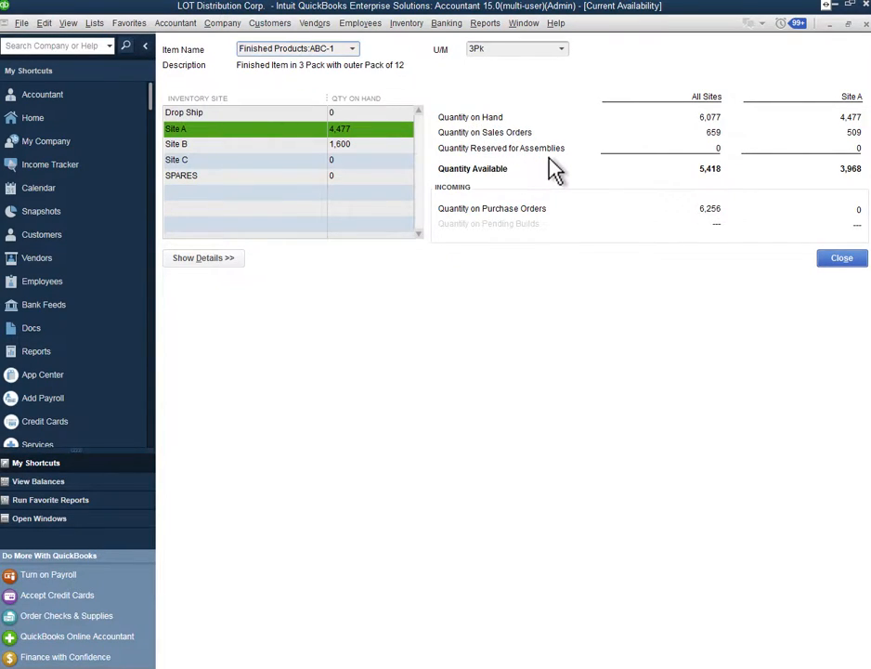
mouse_move(608, 183)
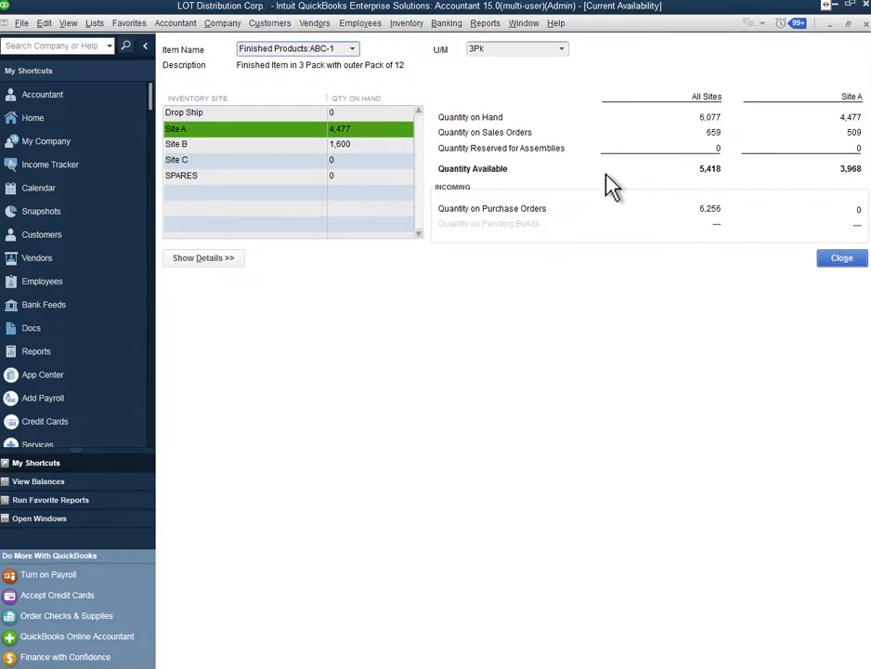
mouse_move(232, 181)
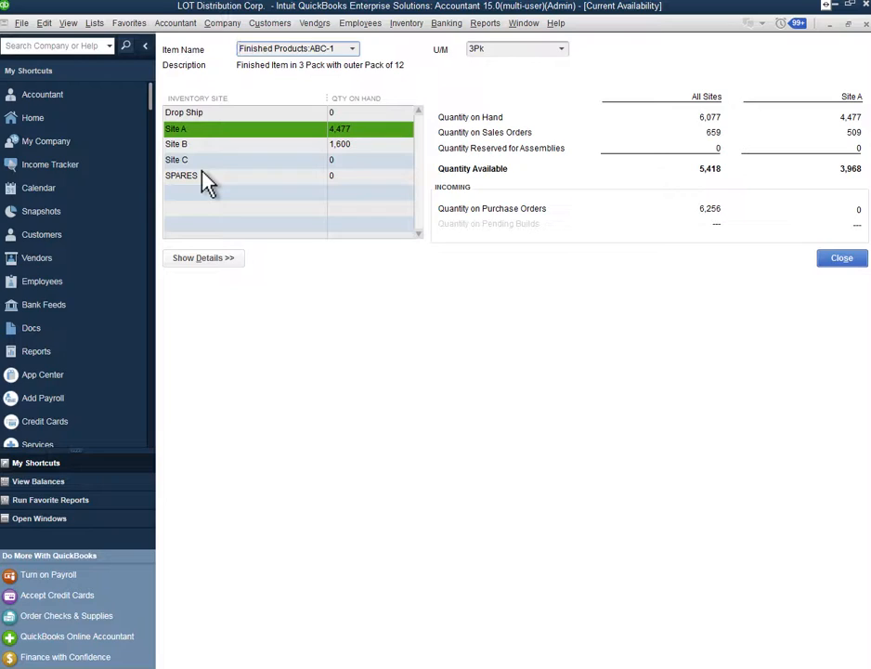
mouse_move(202, 257)
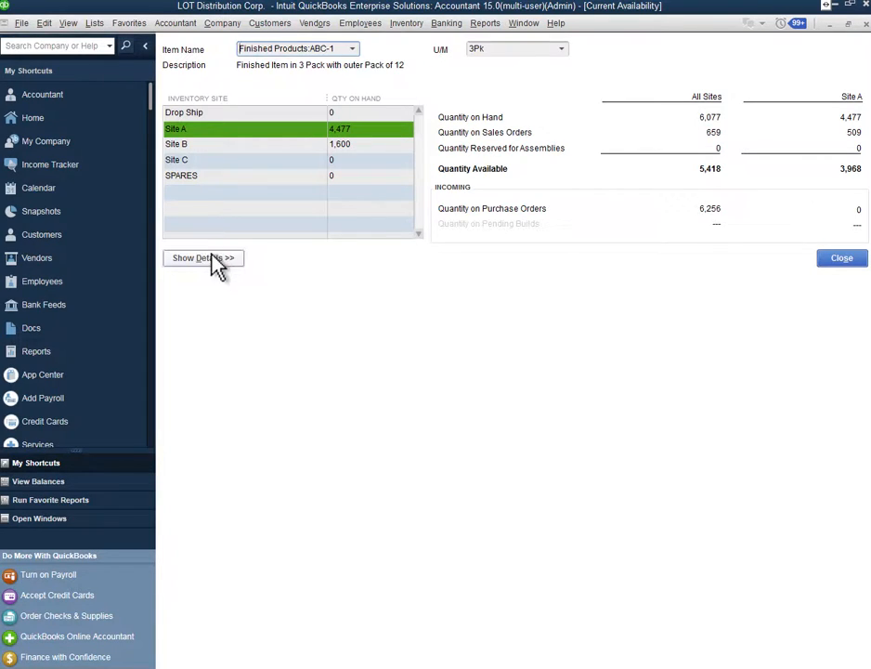
Expand ABC-1's availability details to list its open sales orders SO10000–SO10018
click(202, 258)
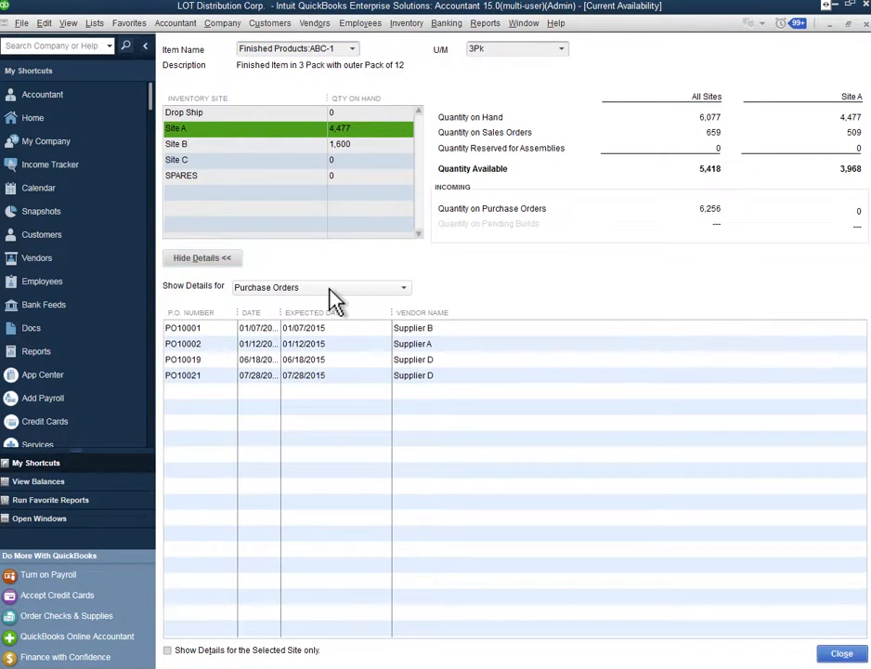
click(320, 287)
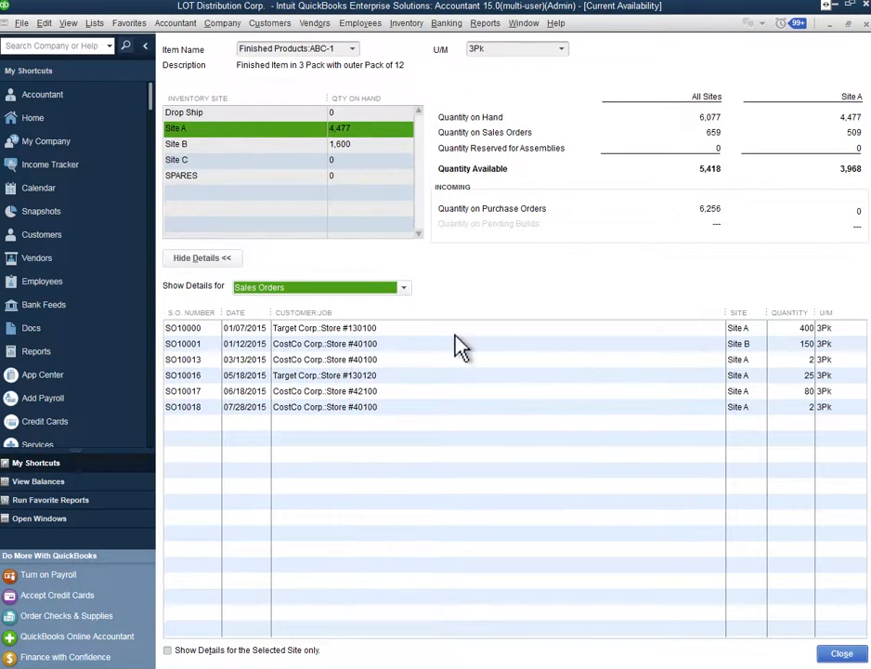
mouse_move(733, 336)
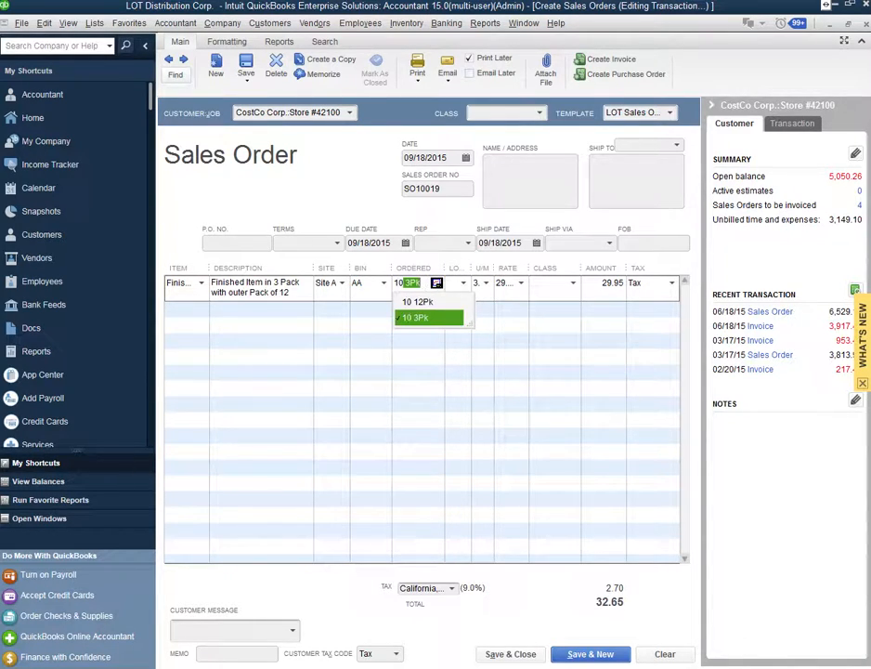
Keep the order at 10 3Pk units for 299.50 and review the U/M options
click(415, 318)
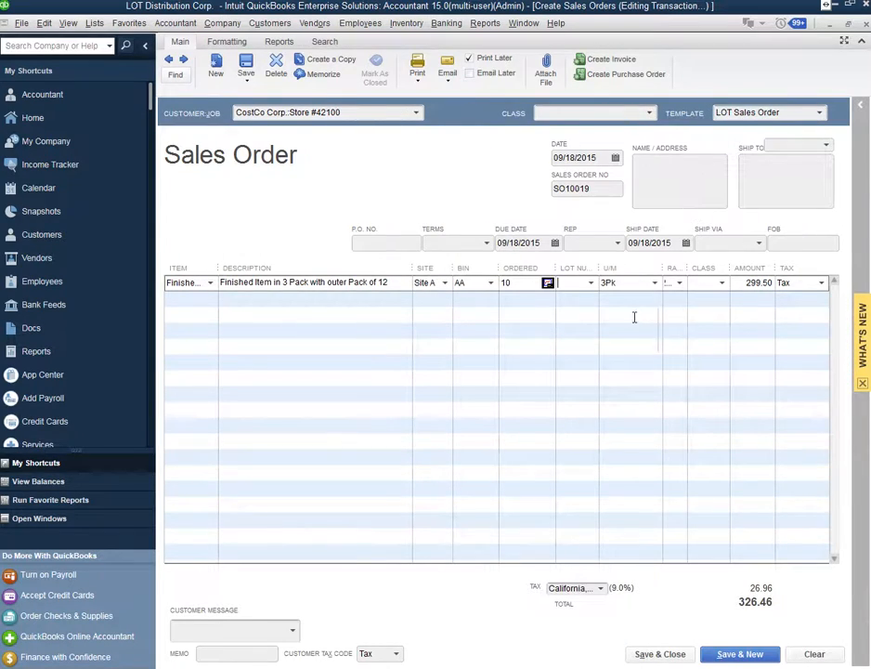
click(655, 282)
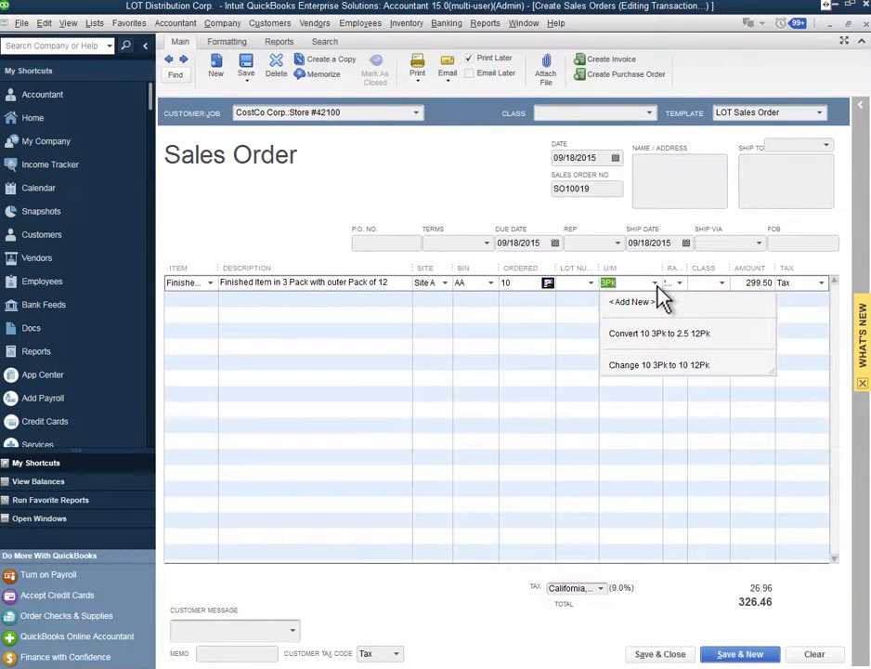
mouse_move(712, 358)
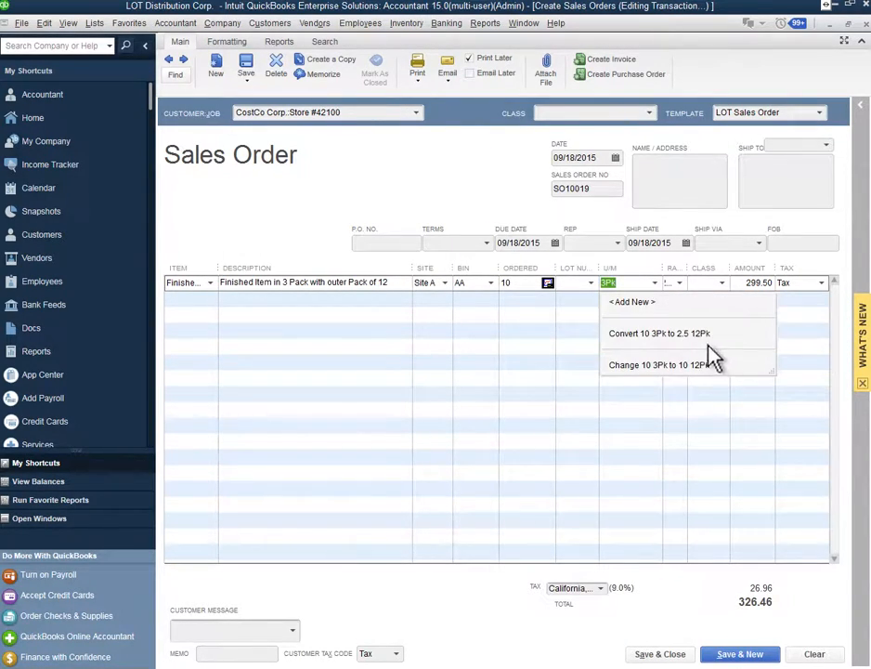
mouse_move(669, 351)
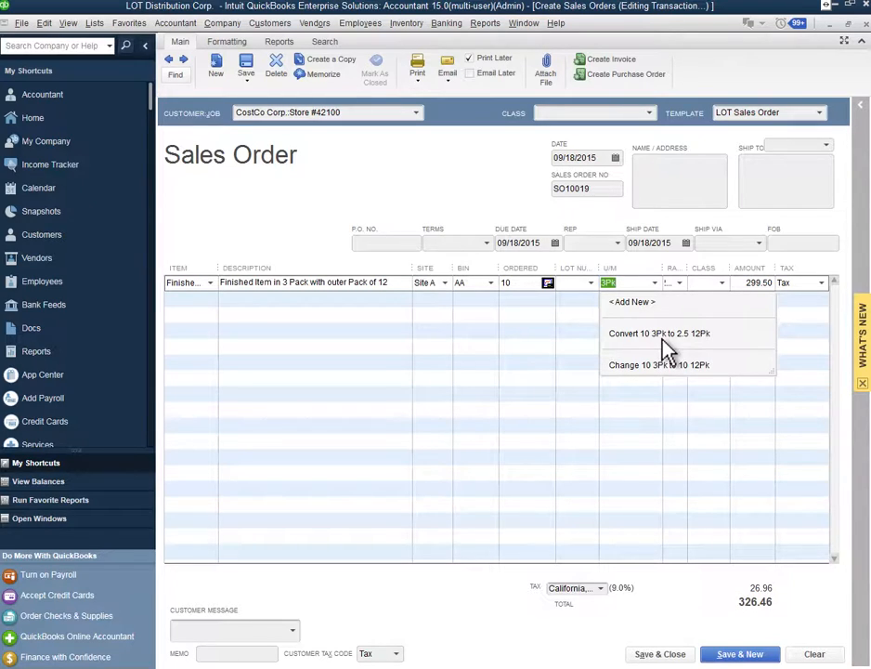
mouse_move(655, 362)
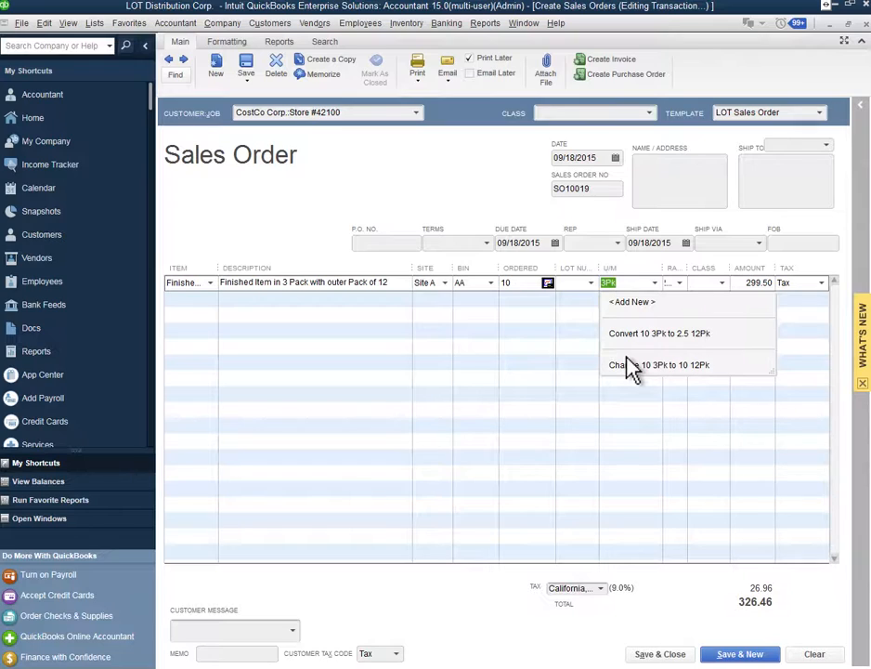
mouse_move(573, 315)
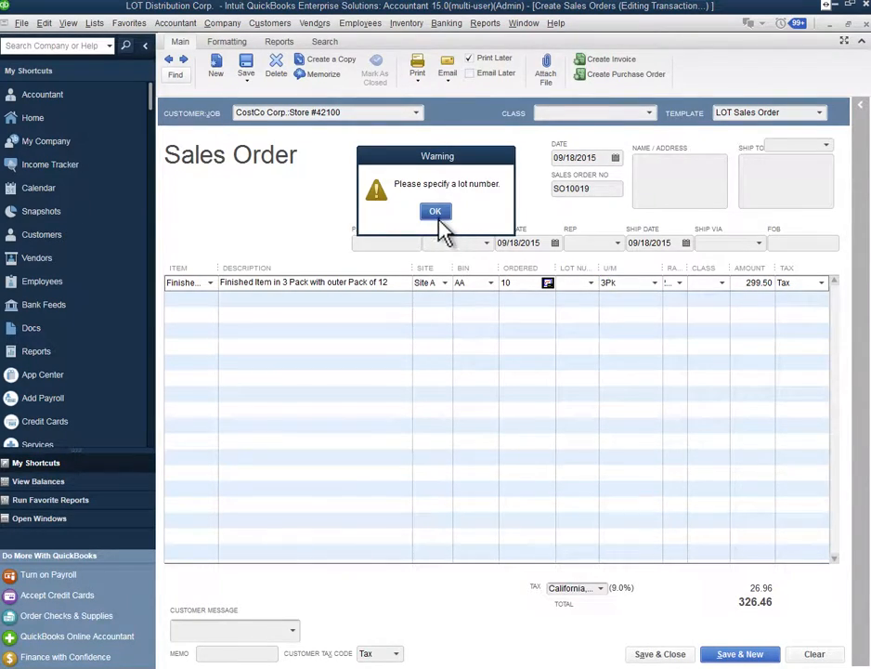
Dismiss the missing lot number warning and move to the line's lot number field
click(434, 211)
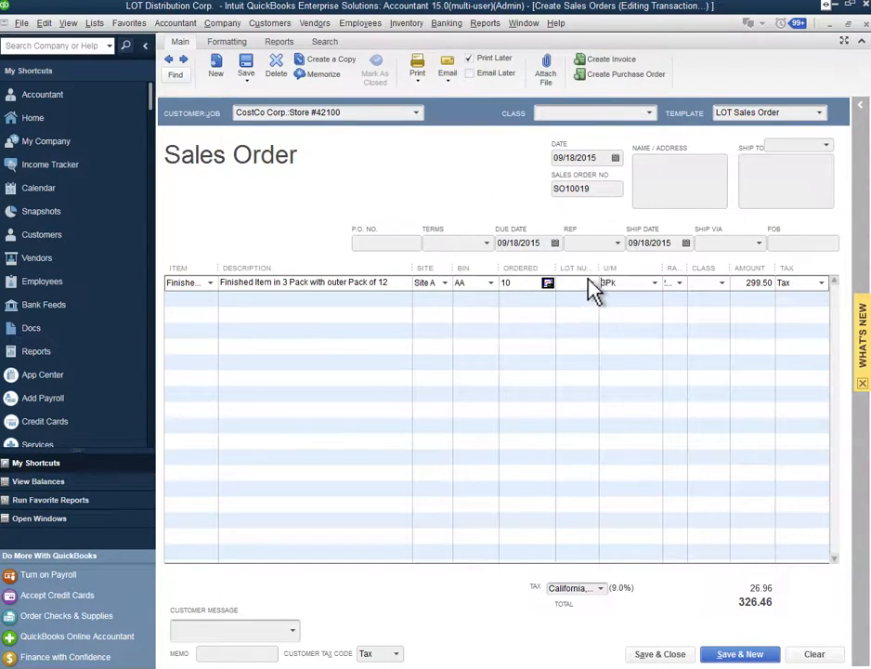
click(547, 282)
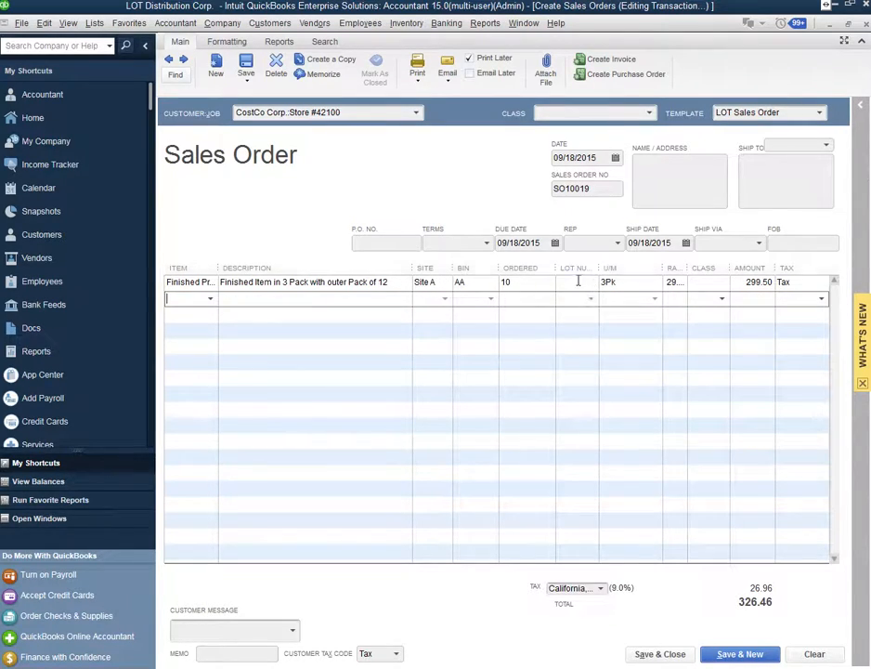
mouse_move(575, 361)
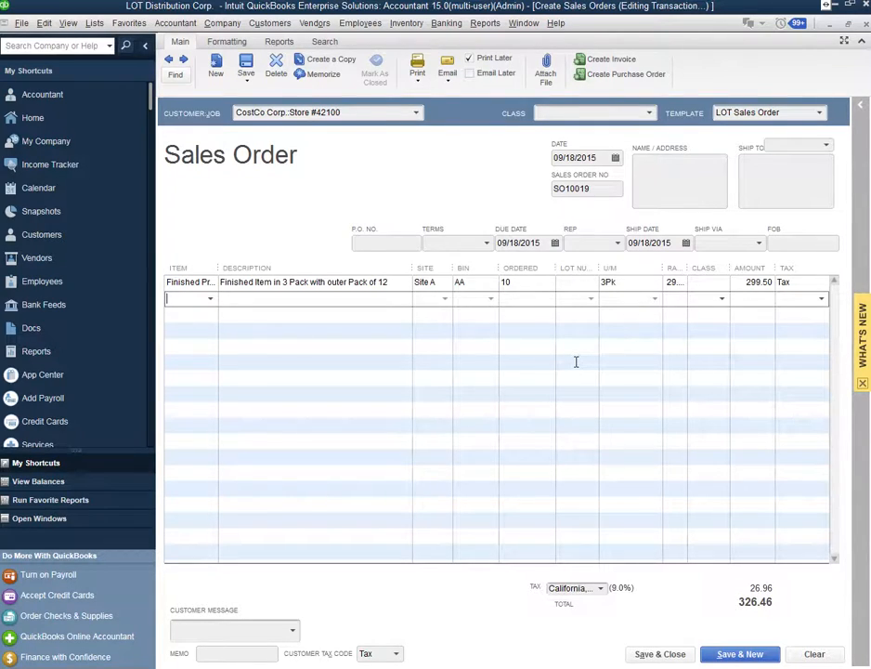
mouse_move(677, 386)
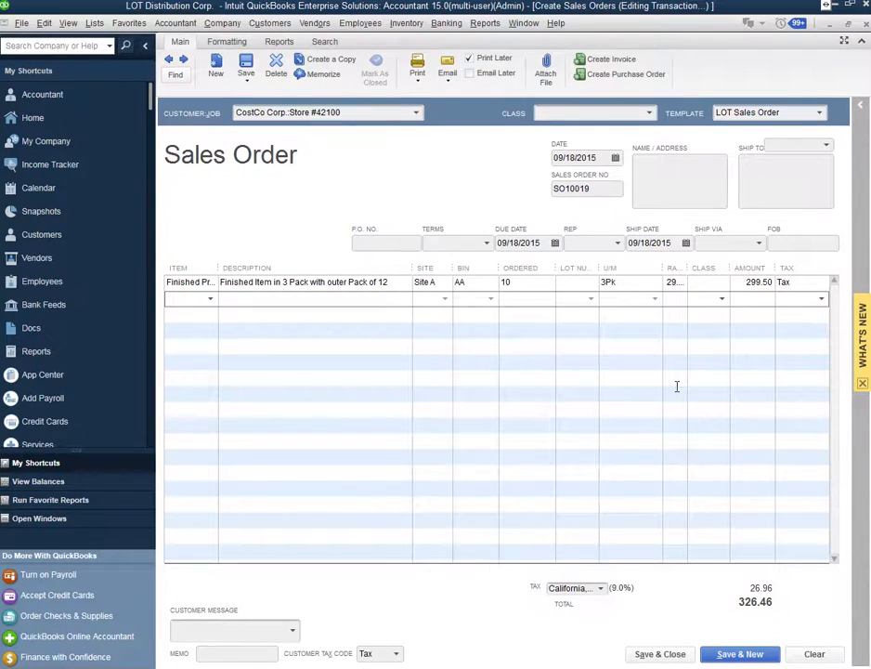
mouse_move(557, 104)
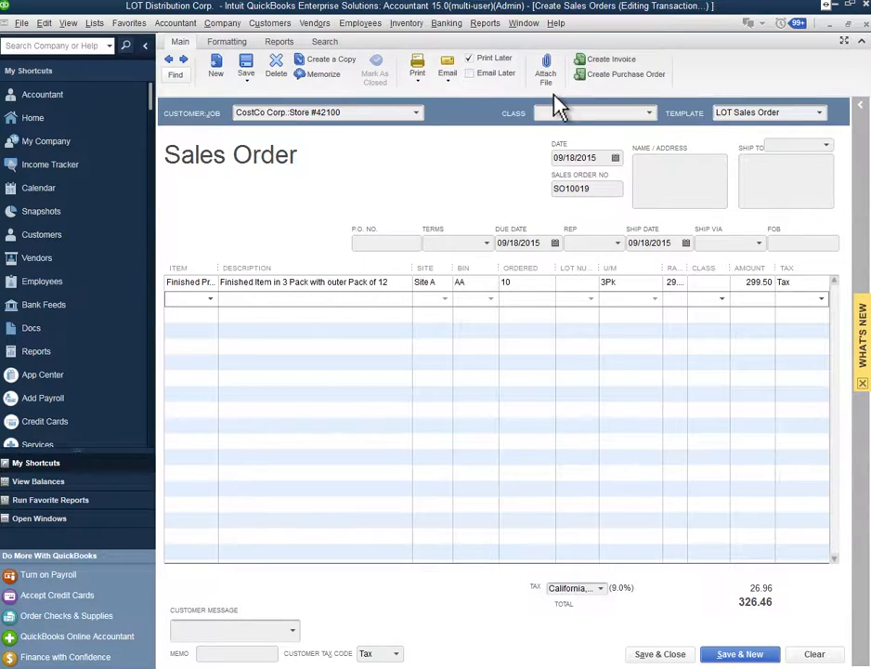
mouse_move(715, 418)
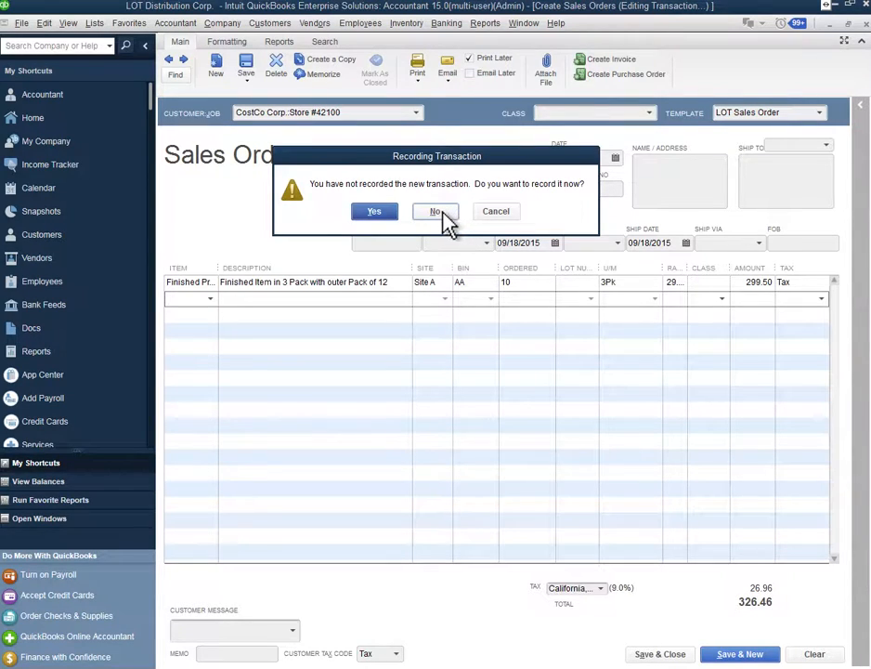
Discard sales order SO10019 without recording it and bring up the report categories
click(436, 211)
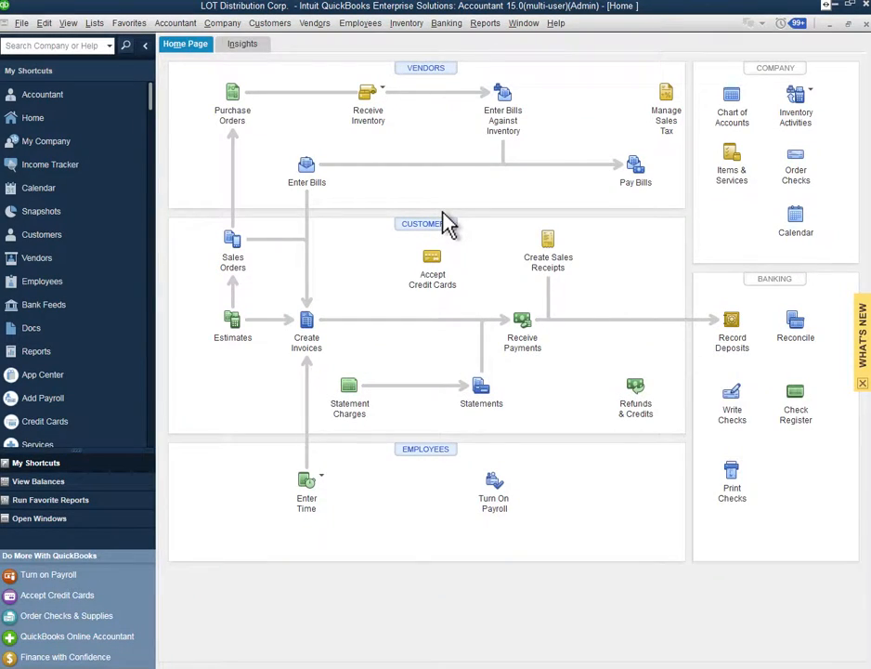
click(484, 24)
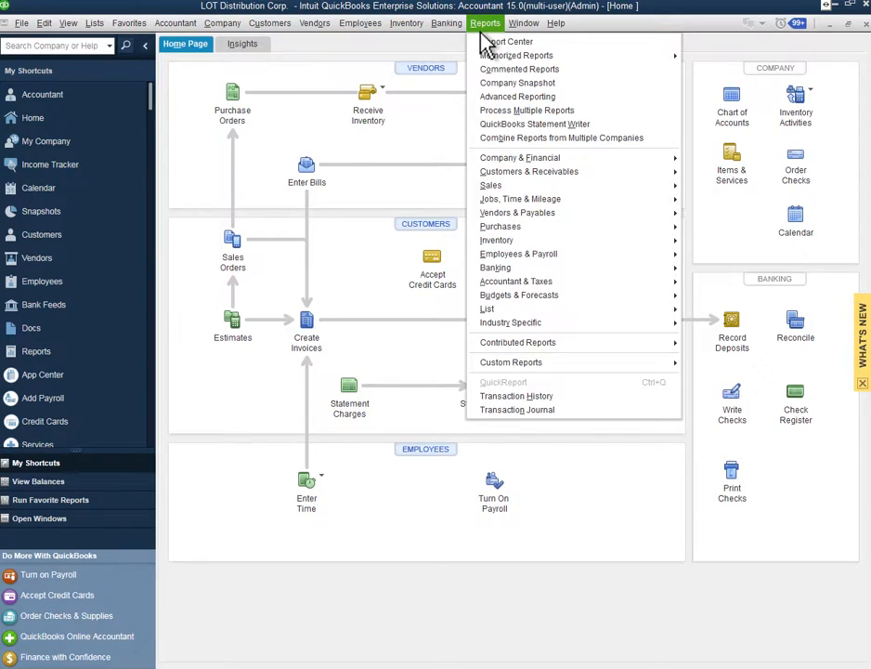
mouse_move(496, 239)
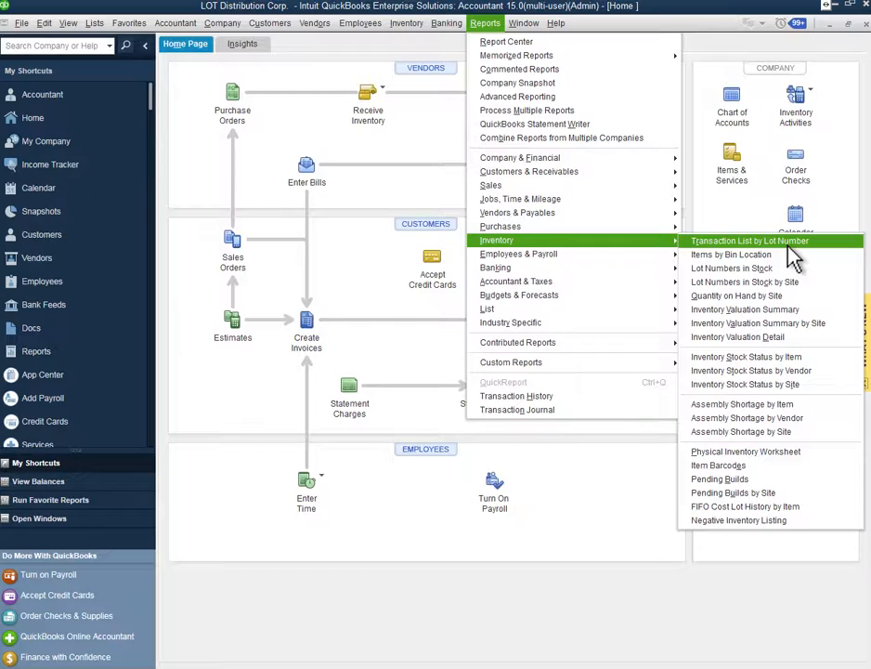
mouse_move(731, 269)
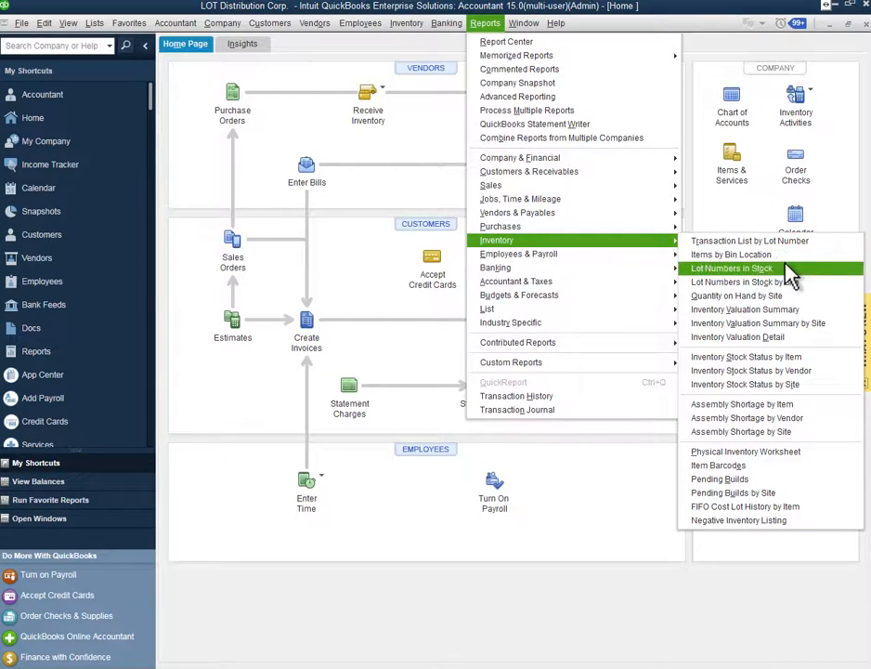
mouse_move(735, 296)
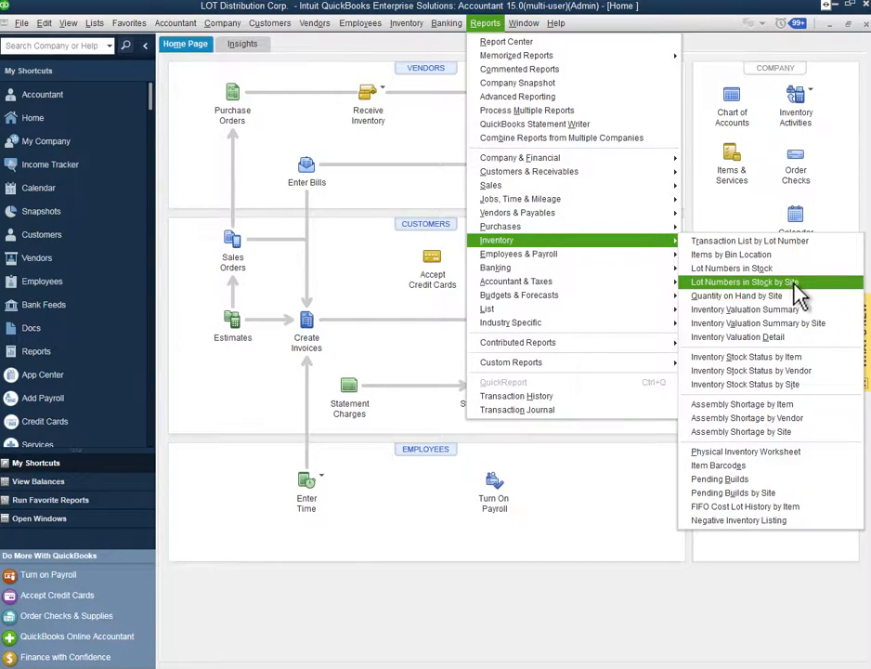
mouse_move(743, 309)
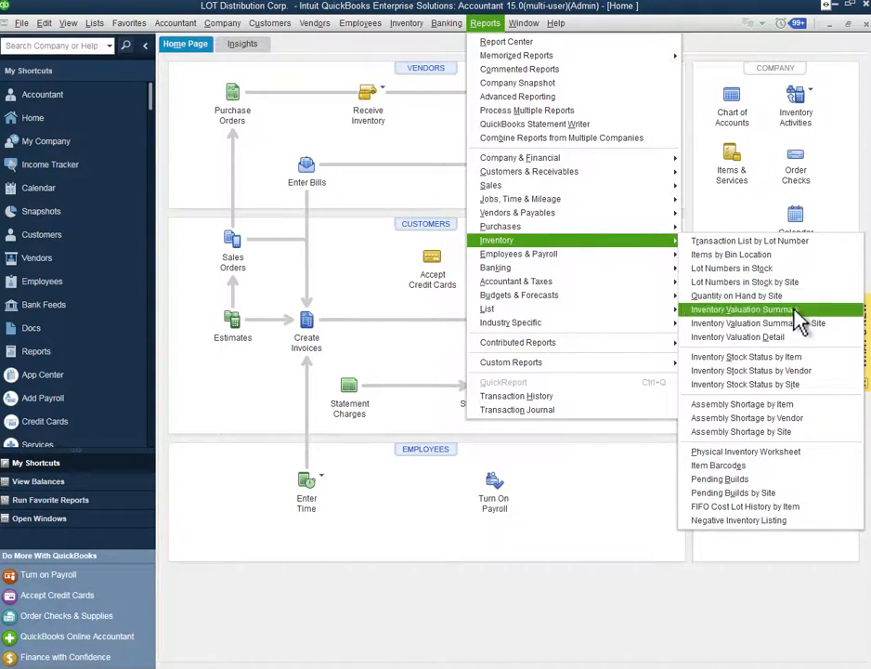
mouse_move(758, 323)
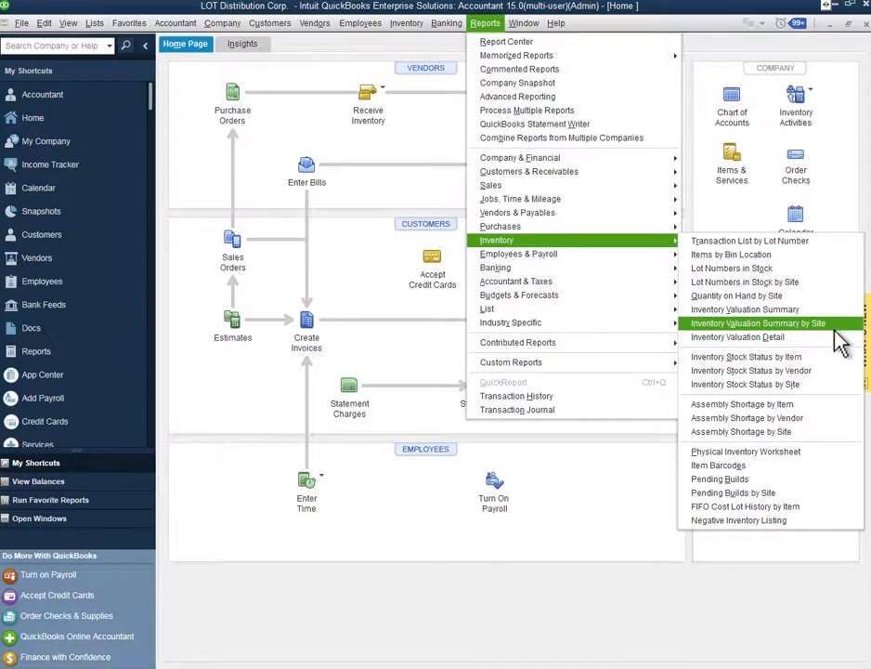
mouse_move(747, 417)
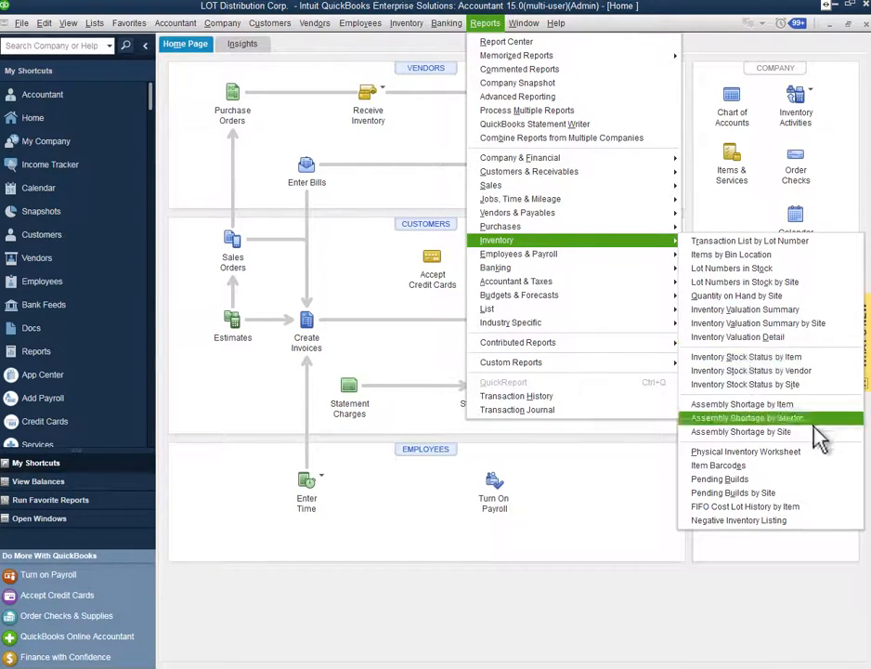
mouse_move(745, 451)
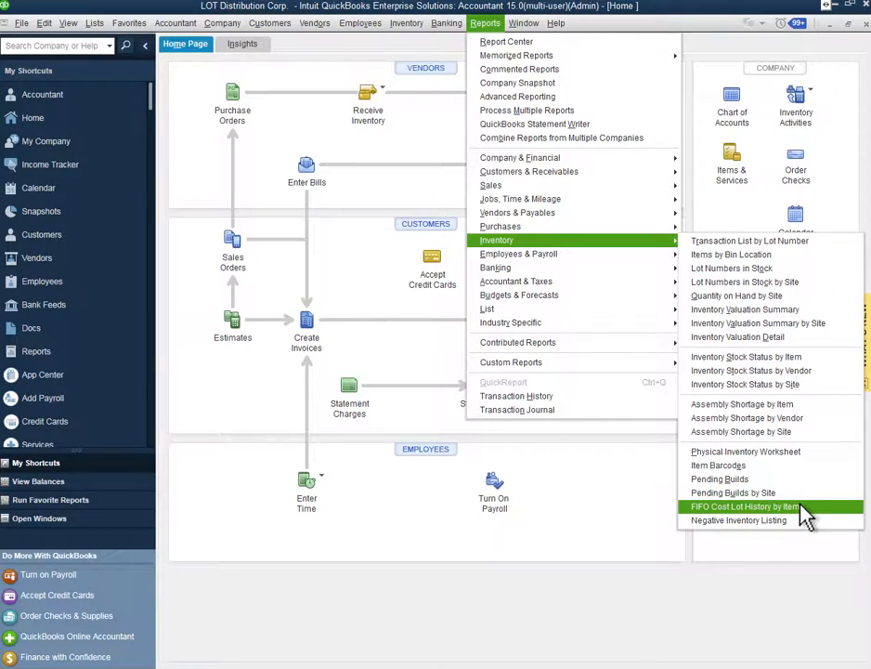
mouse_move(822, 515)
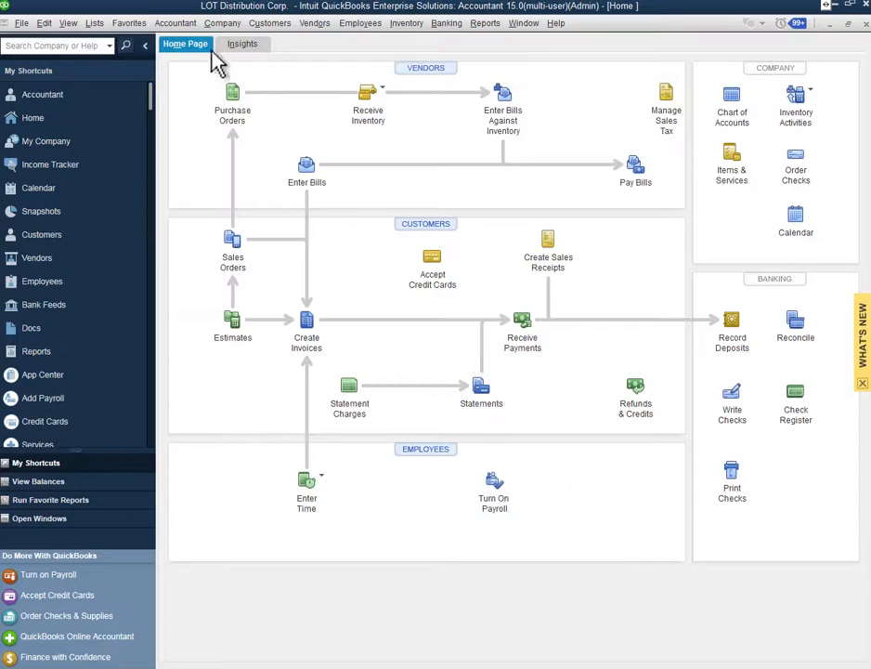
Close the inventory reports list and show the Lists menu with Item List
click(94, 22)
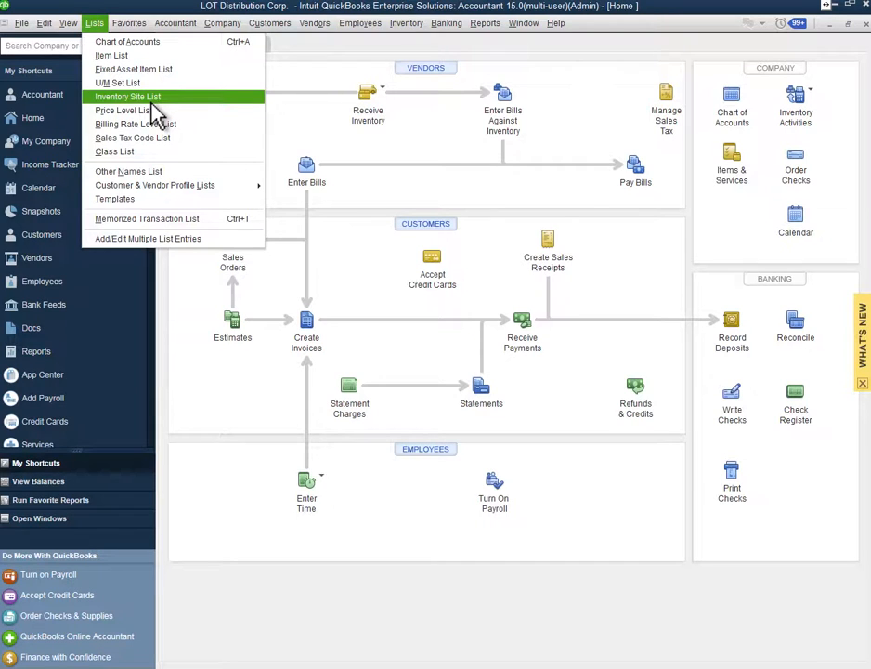
mouse_move(111, 55)
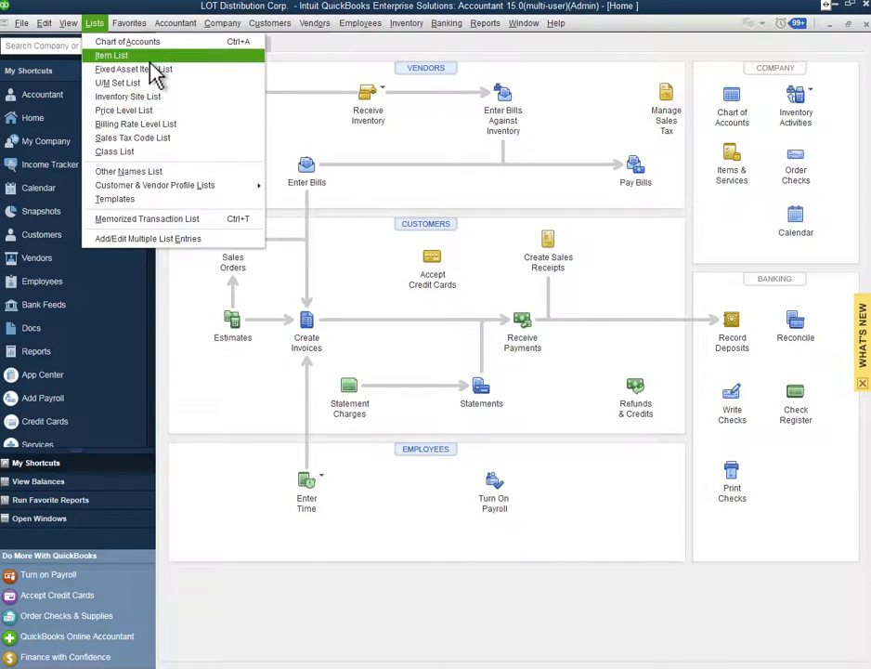
Open the Item List and bring up inventory part ABC-1 in Edit Item
click(111, 55)
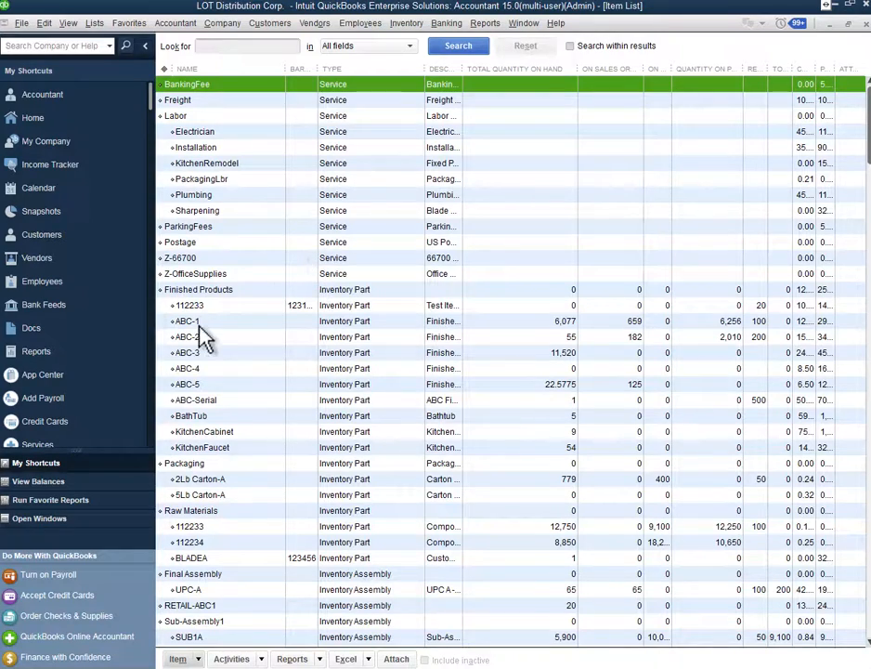
double_click(186, 321)
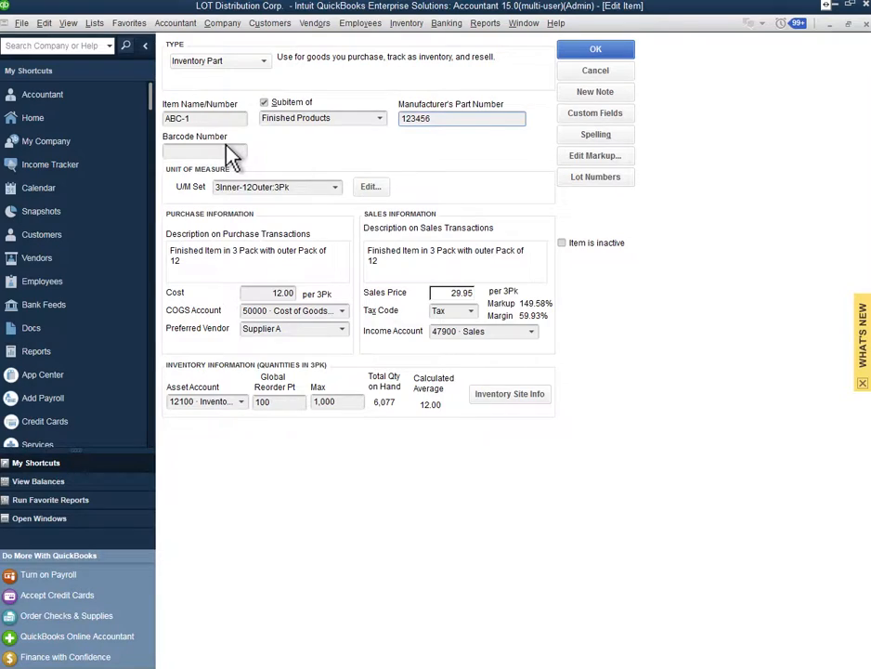
Inspect ABC-1's empty Barcode Number field, then close Edit Item back to the list
click(204, 150)
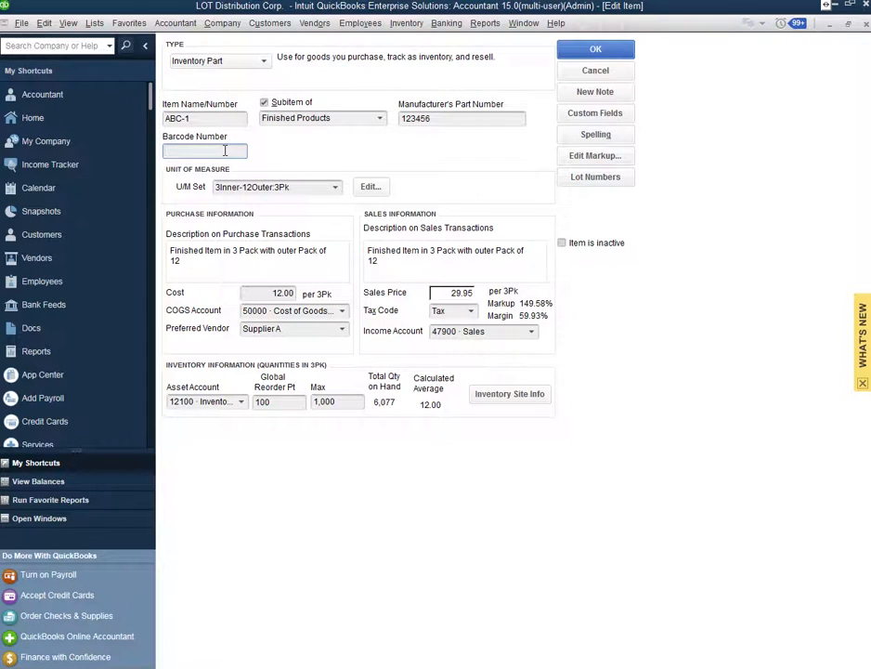
click(595, 48)
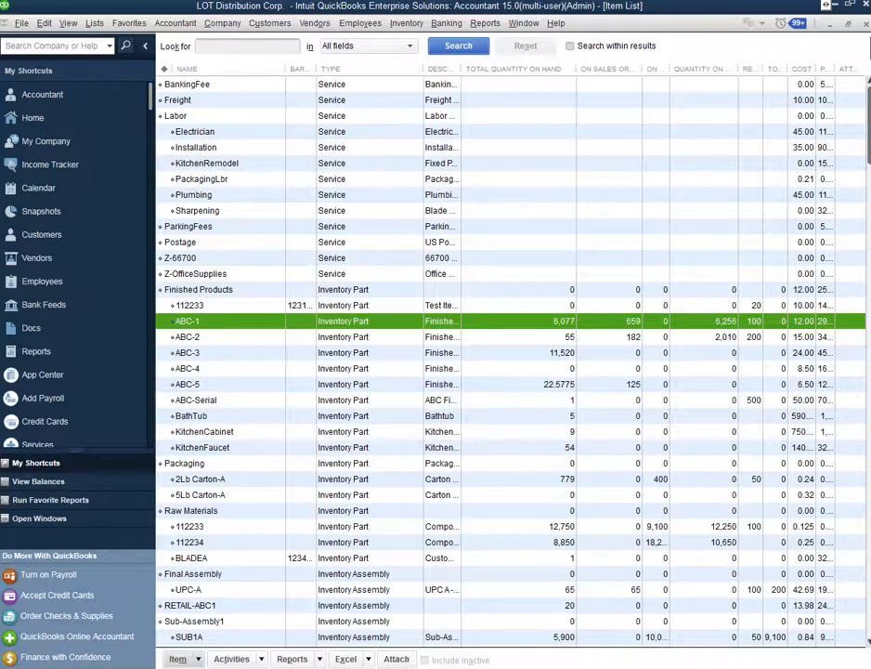
mouse_move(487, 165)
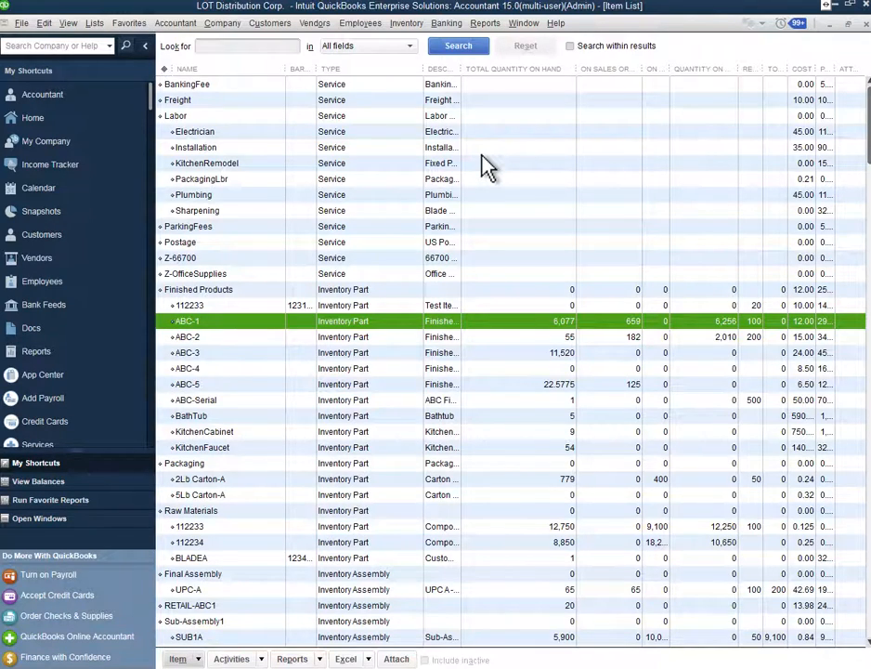
mouse_move(200, 220)
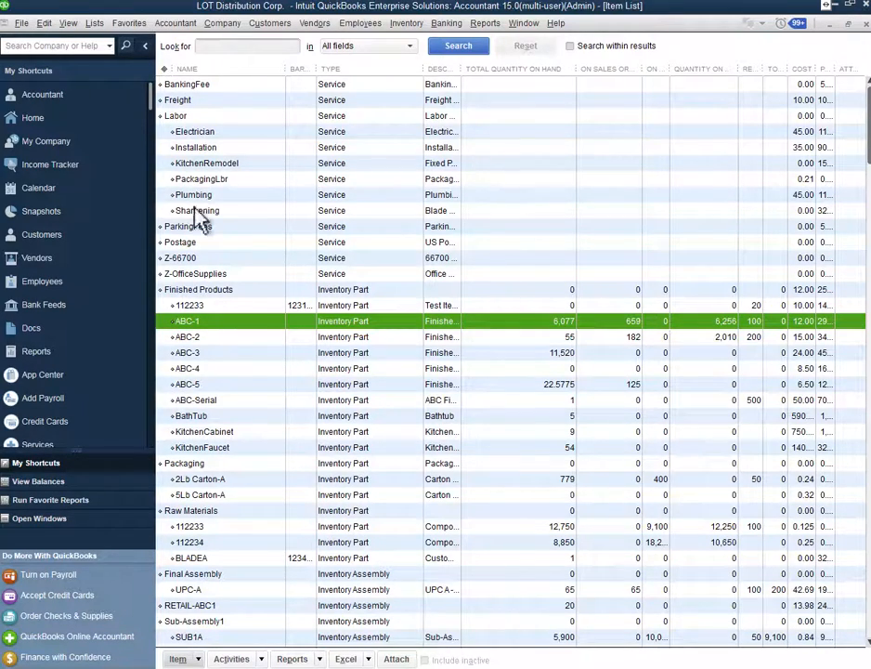
Close the Item List window to go back to the Home page
click(33, 117)
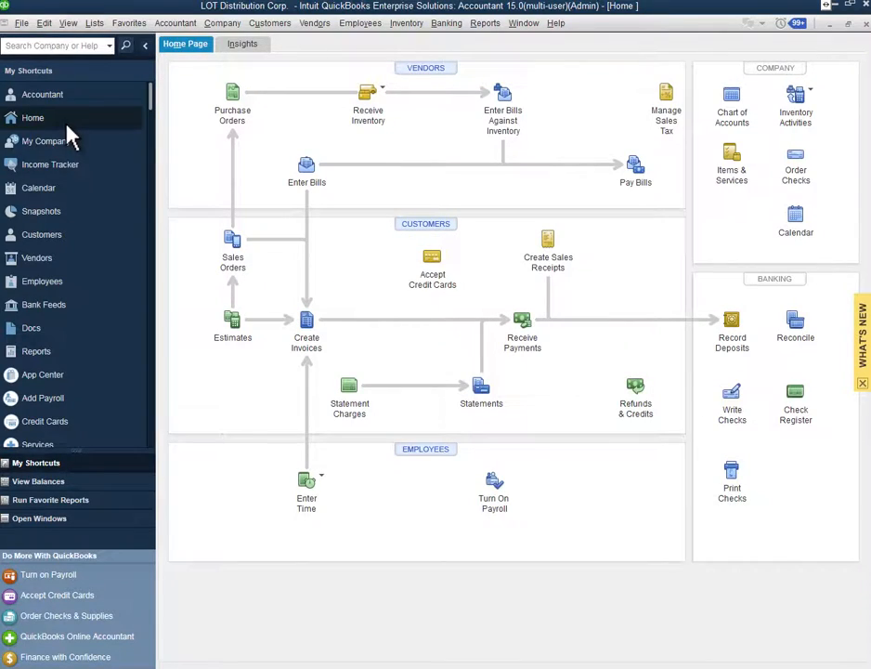